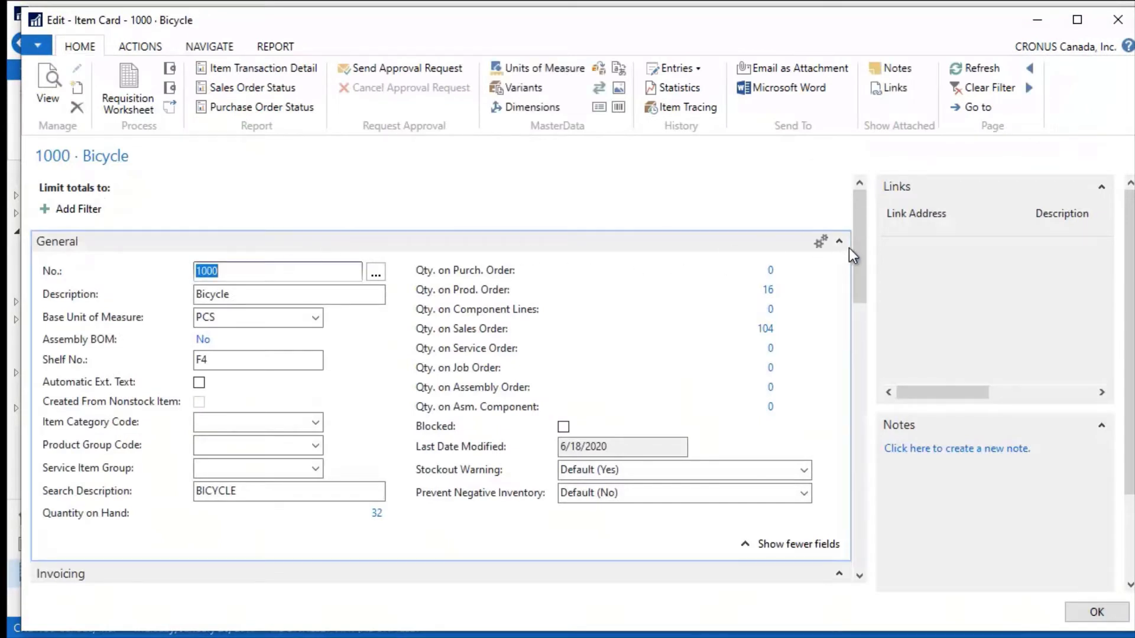
View the production orders behind the quantity of 16 on the item card
scroll(down, 3)
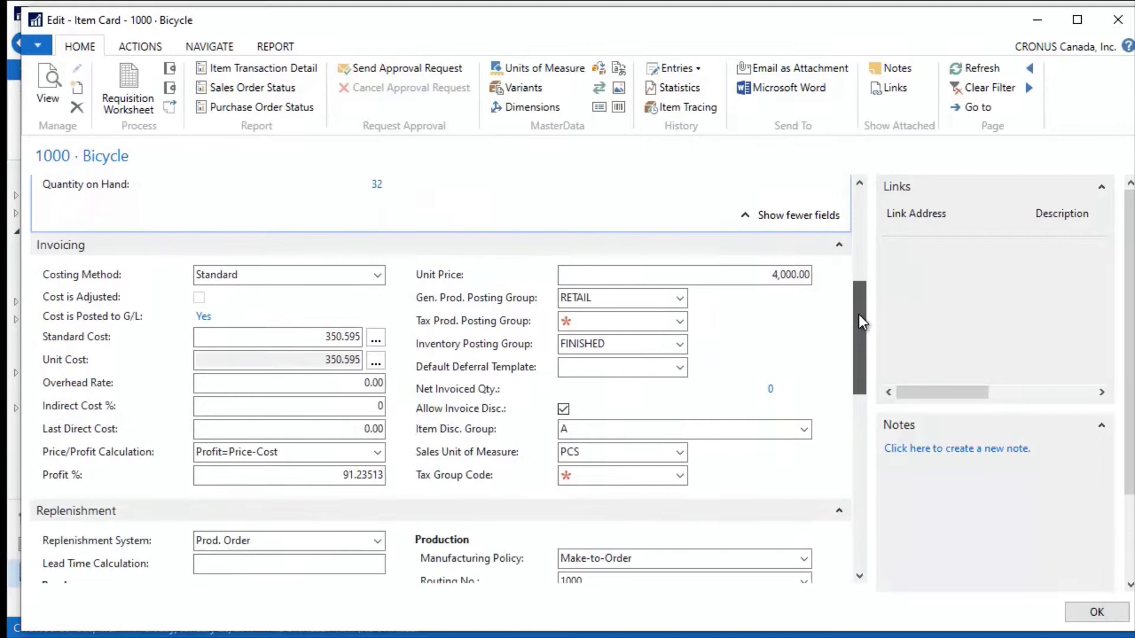
scroll(down, 3)
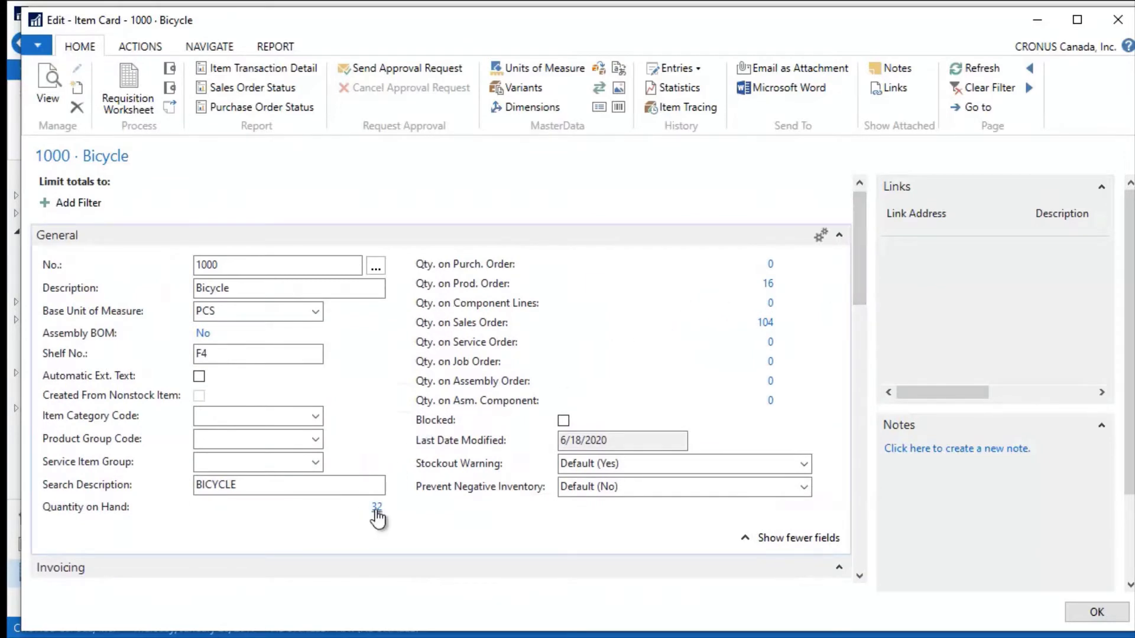
mouse_move(694, 400)
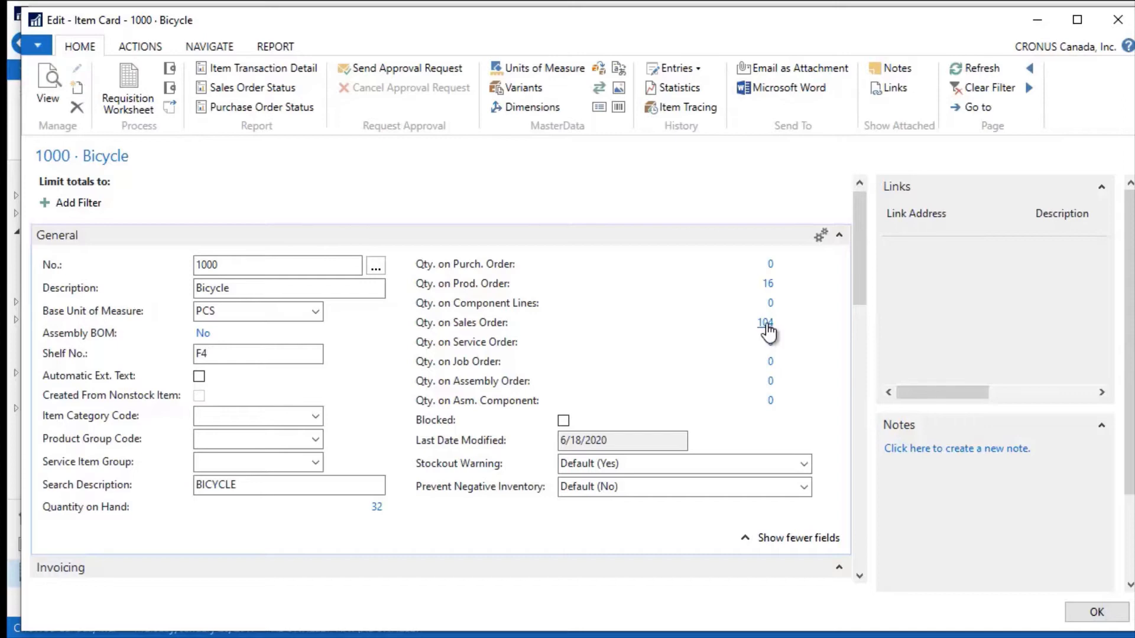
mouse_move(781, 412)
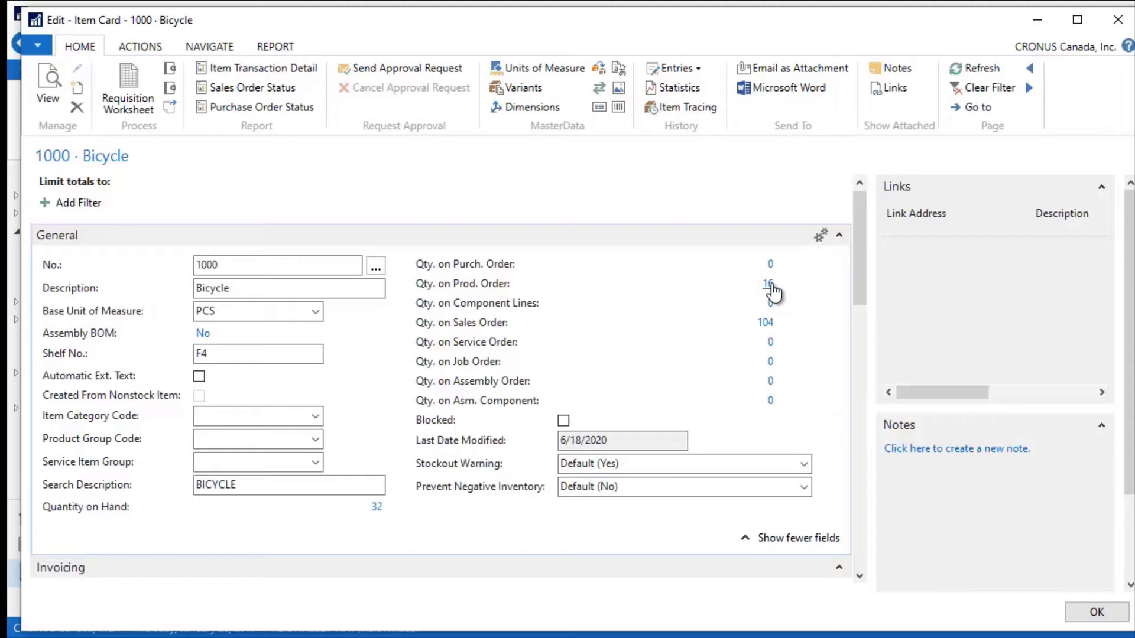
click(767, 283)
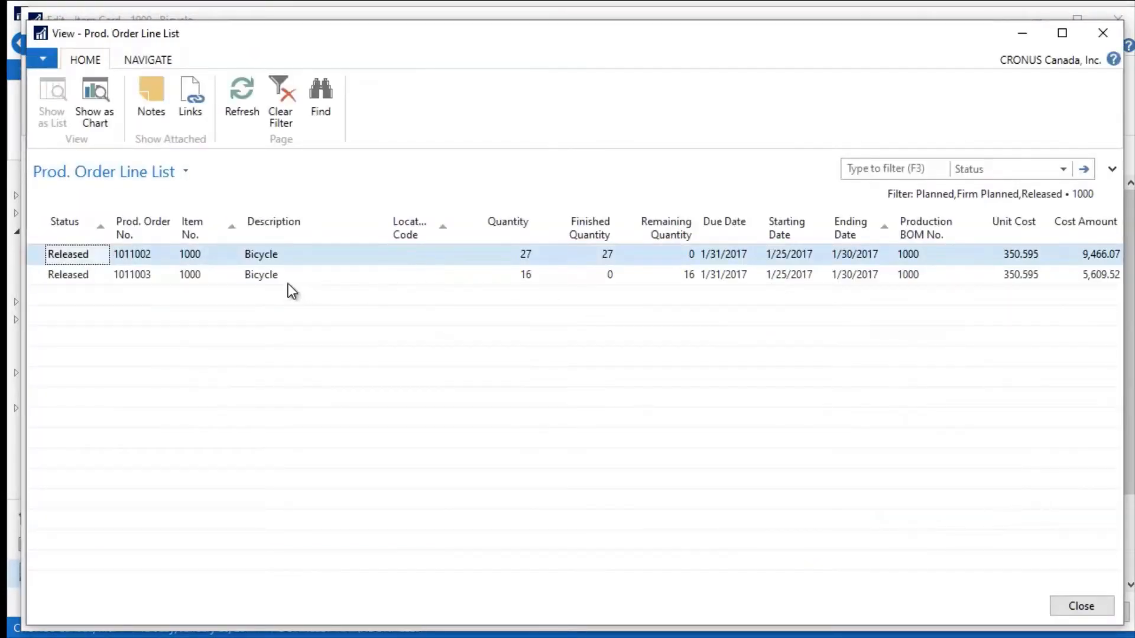
mouse_move(838, 297)
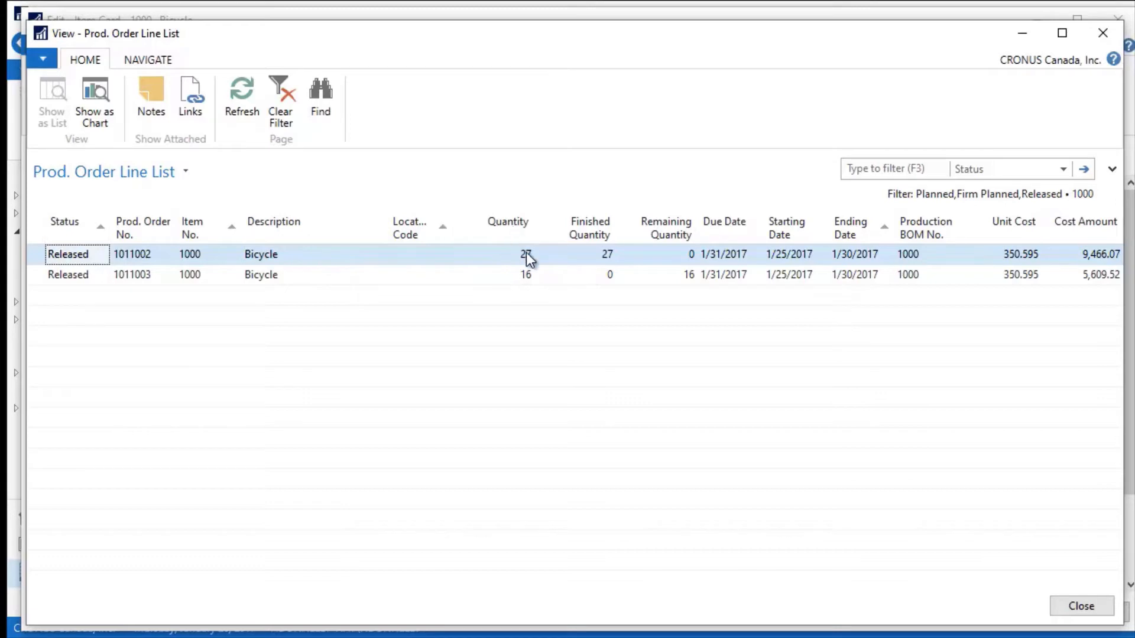
mouse_move(836, 401)
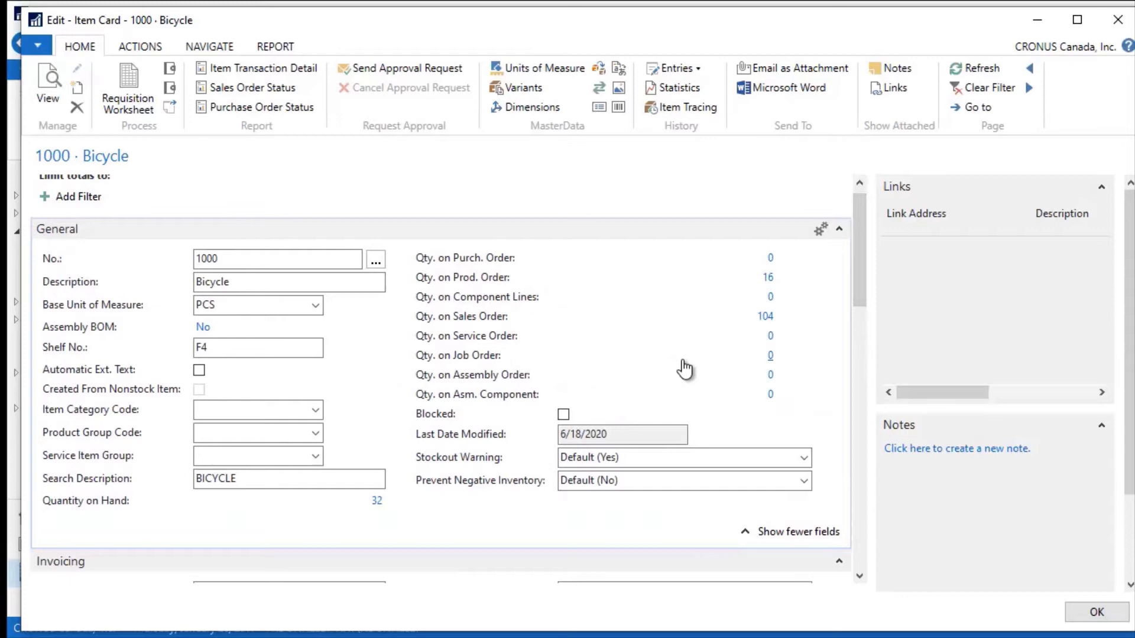
mouse_move(662, 352)
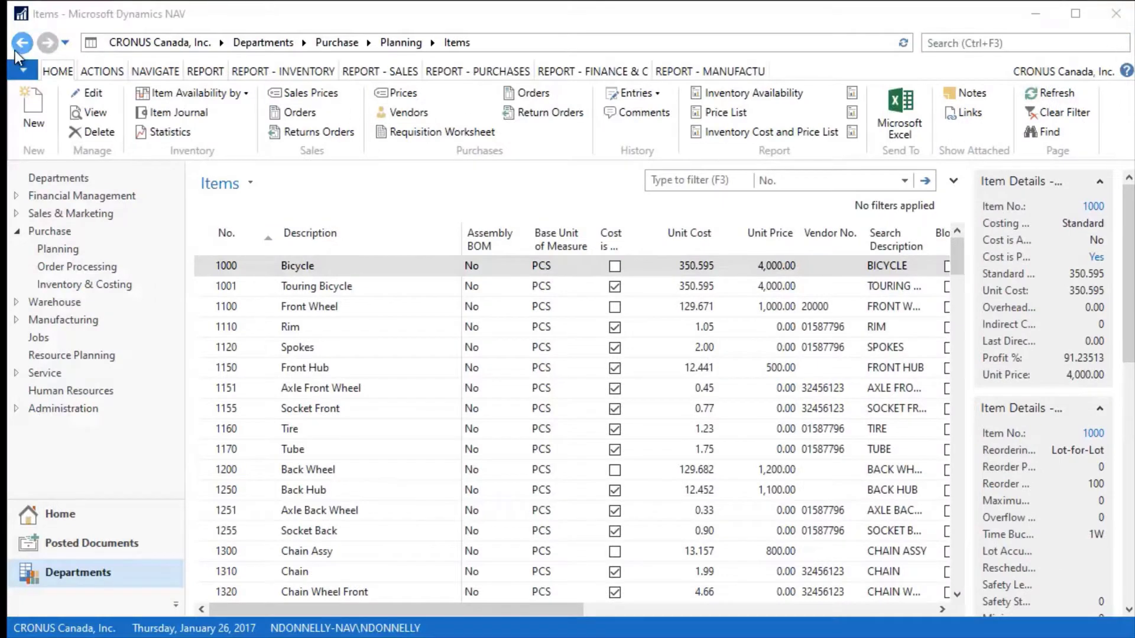
Return to Departments and reach the Planning Worksheets through Manufacturing > Planning
click(21, 43)
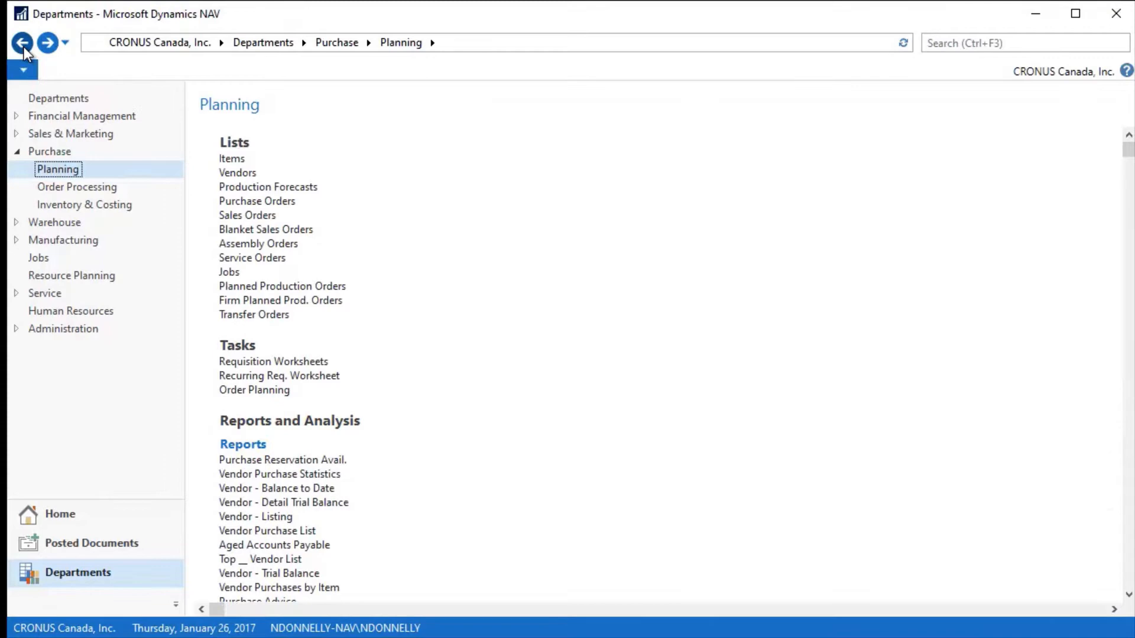
click(22, 42)
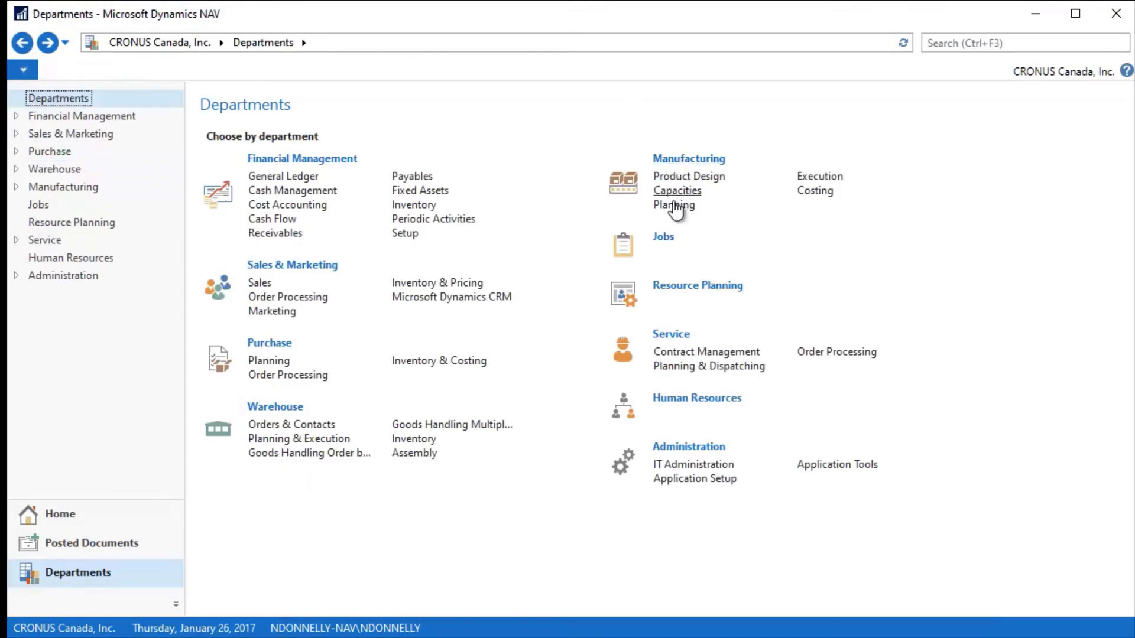
click(673, 205)
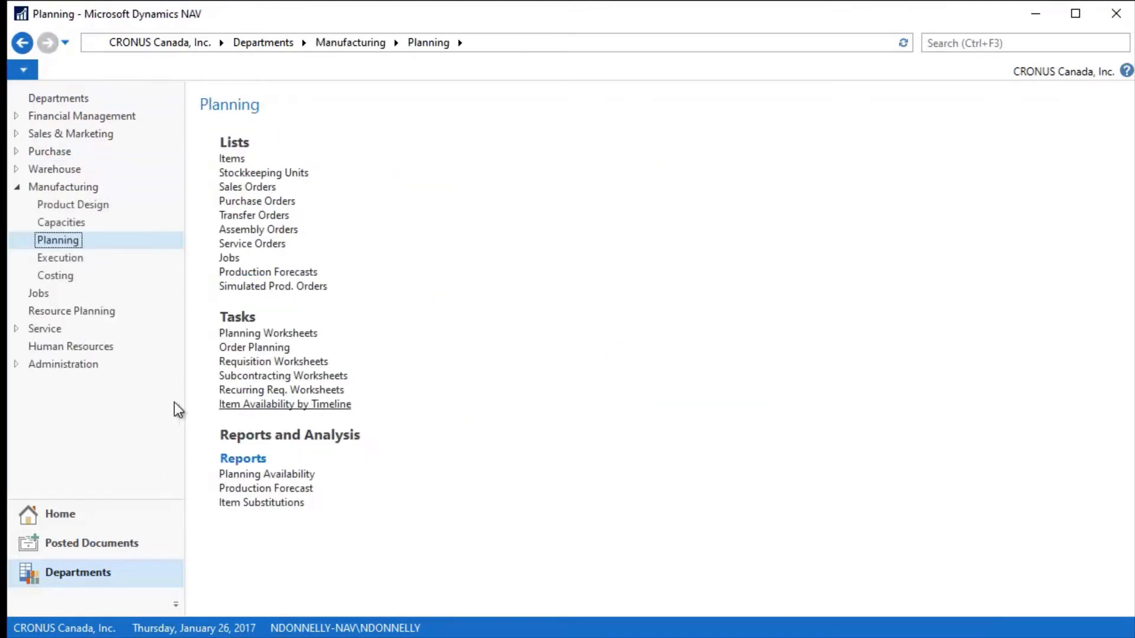
click(268, 334)
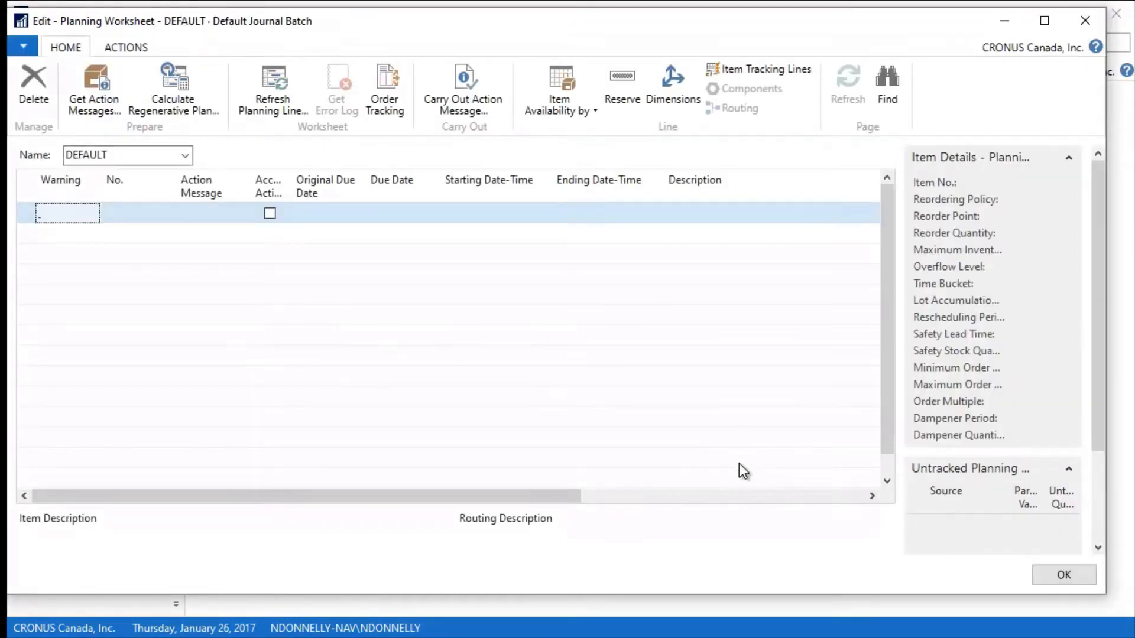
mouse_move(618, 283)
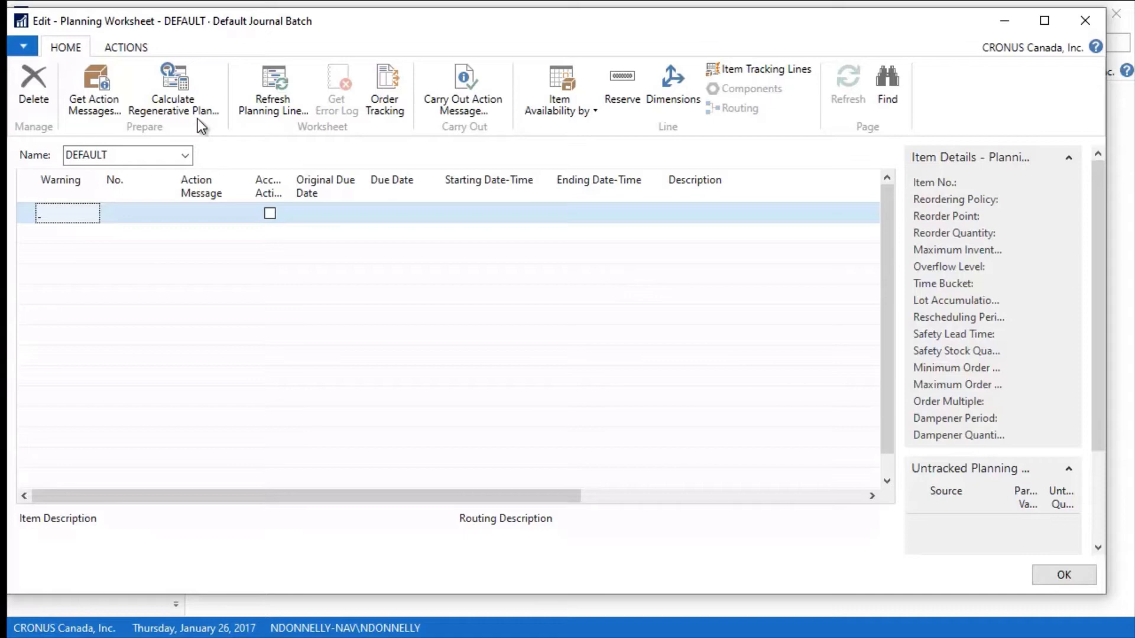
mouse_move(172, 85)
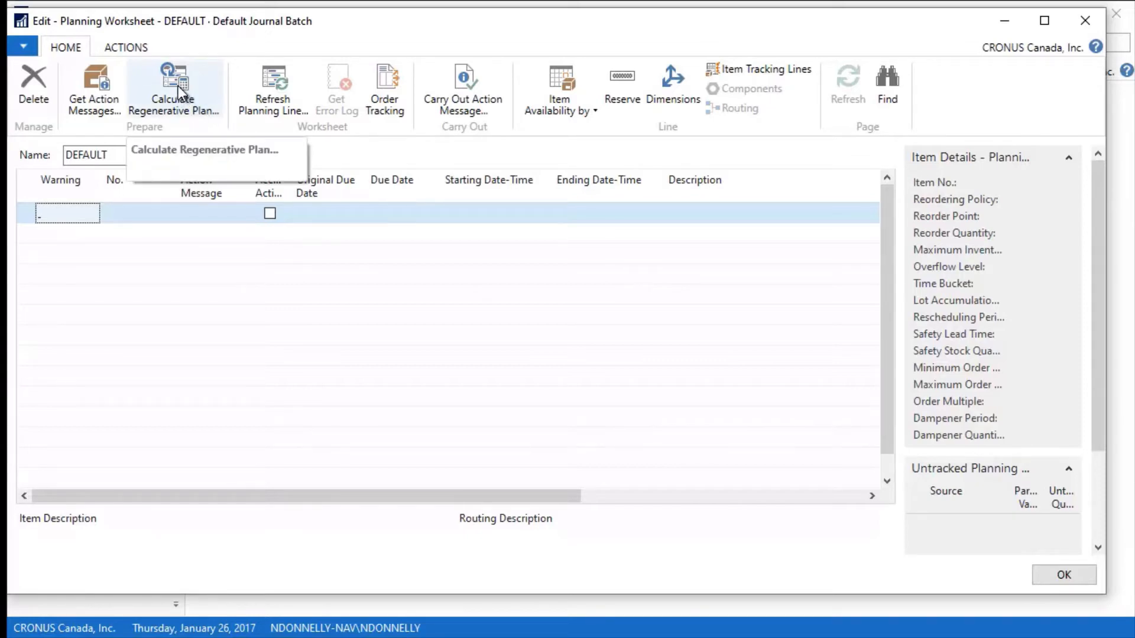
Start Calculate Regenerative Plan from the worksheet's Home ribbon
click(174, 86)
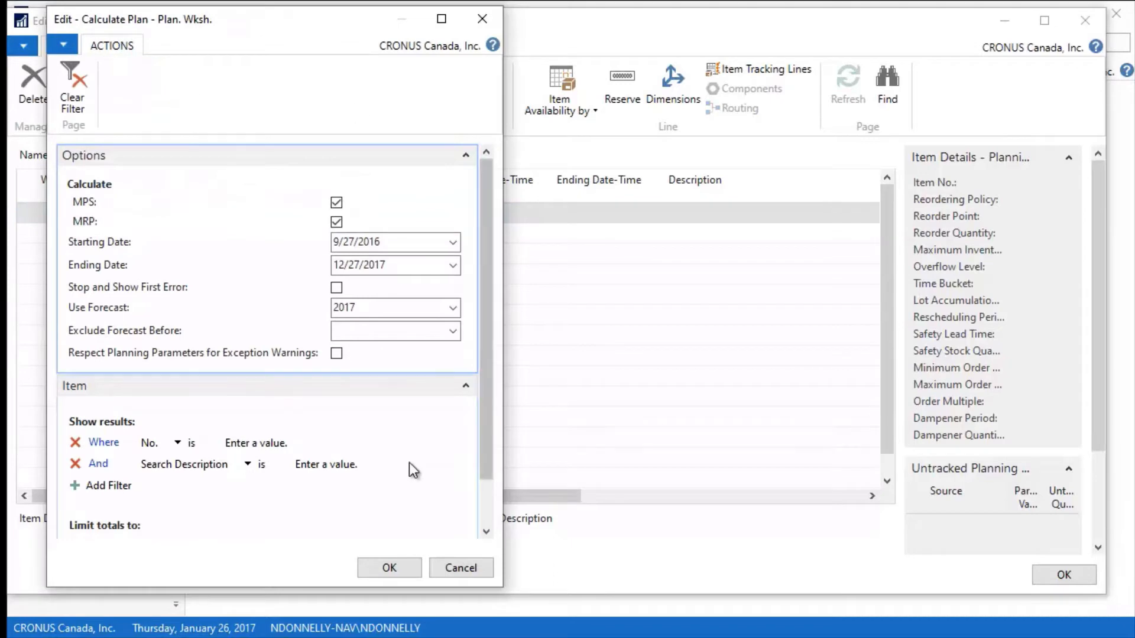
Clear the 2017 forecast, keep MPS and MRP checked, and run the plan calculation
click(395, 307)
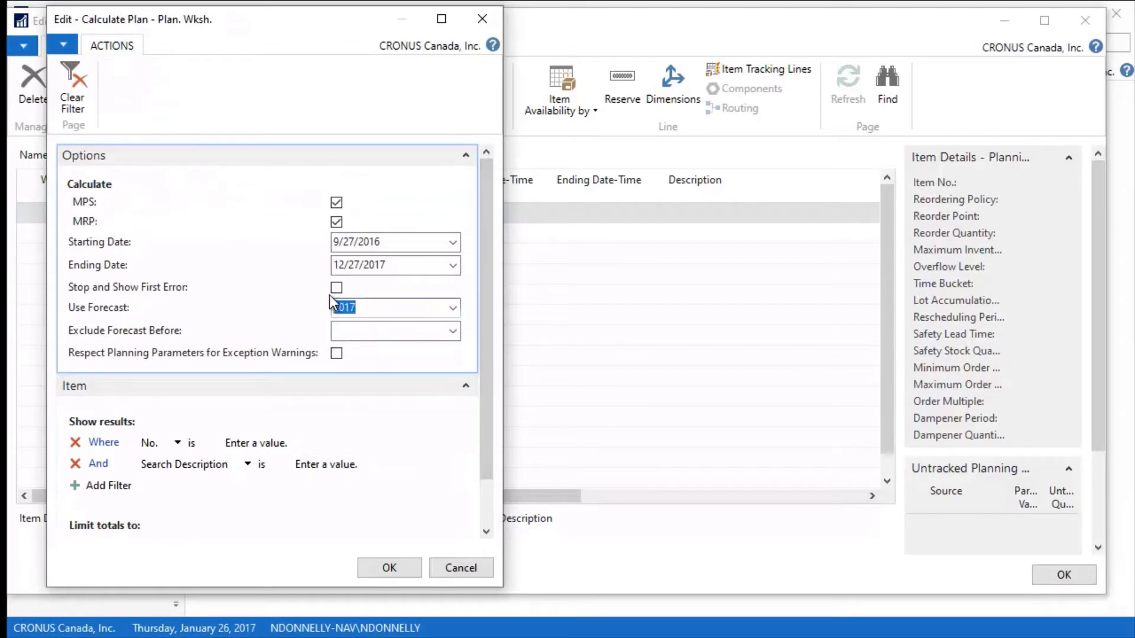
click(453, 307)
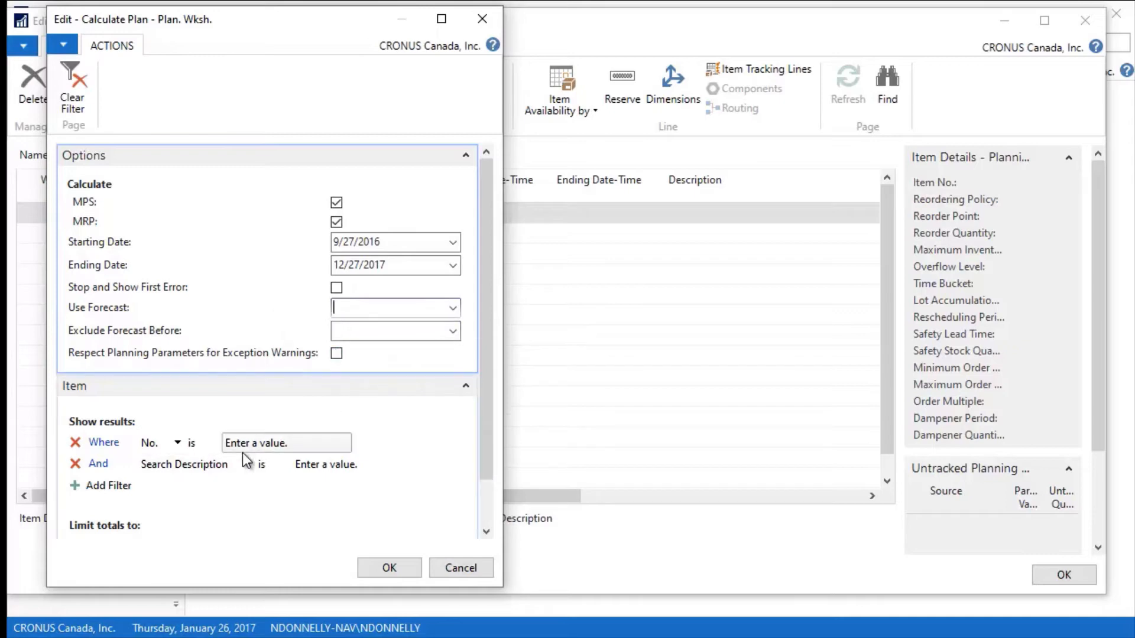
mouse_move(249, 442)
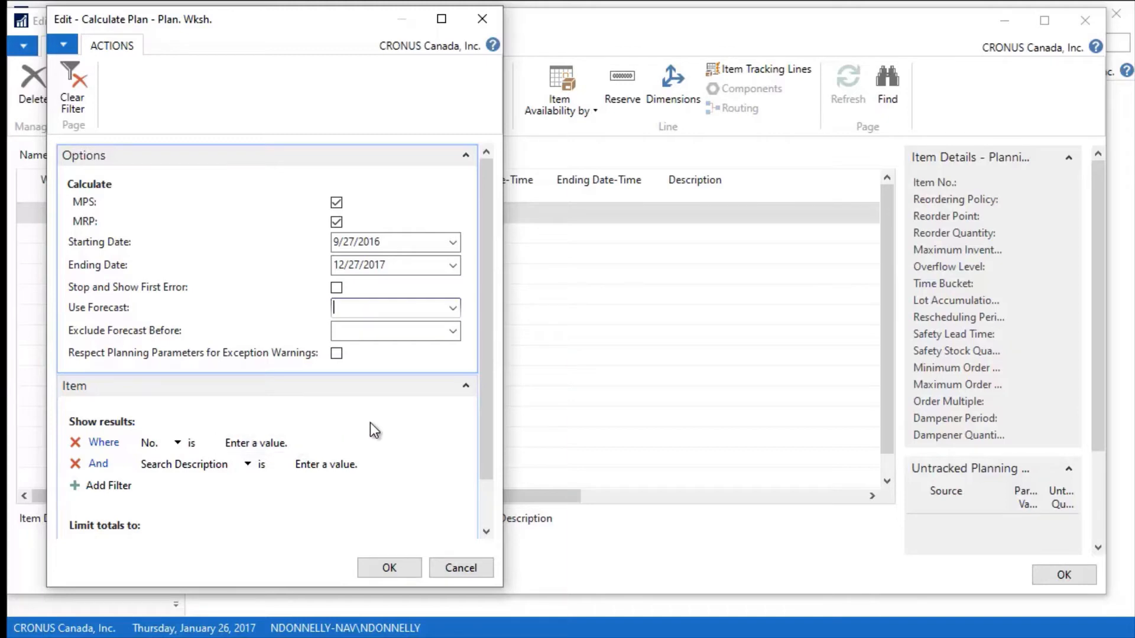
click(286, 442)
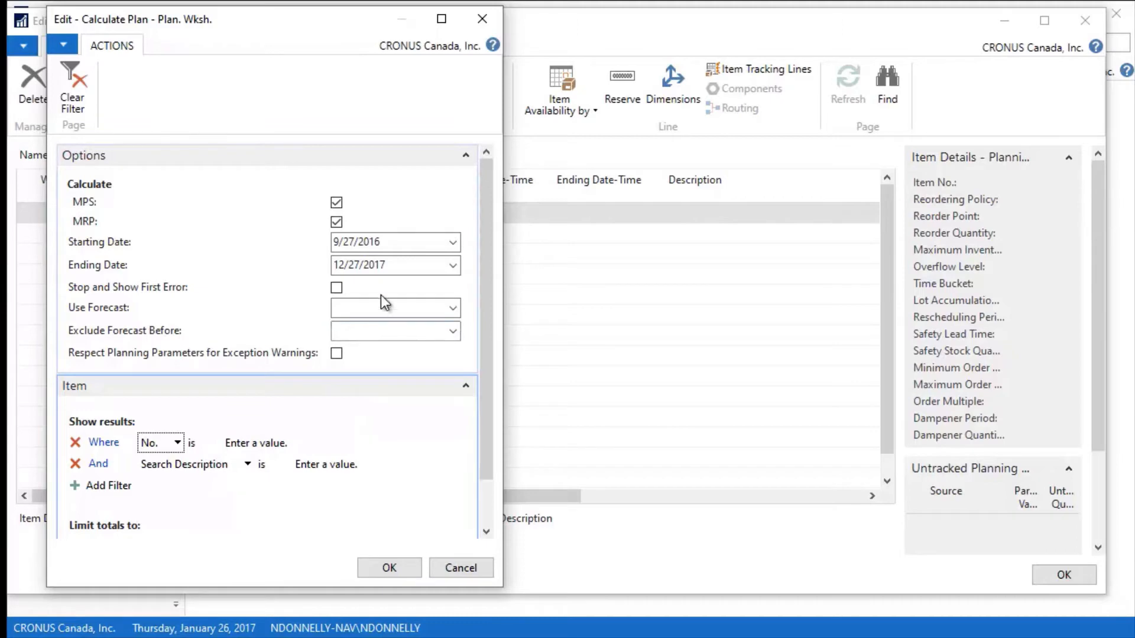
mouse_move(396, 331)
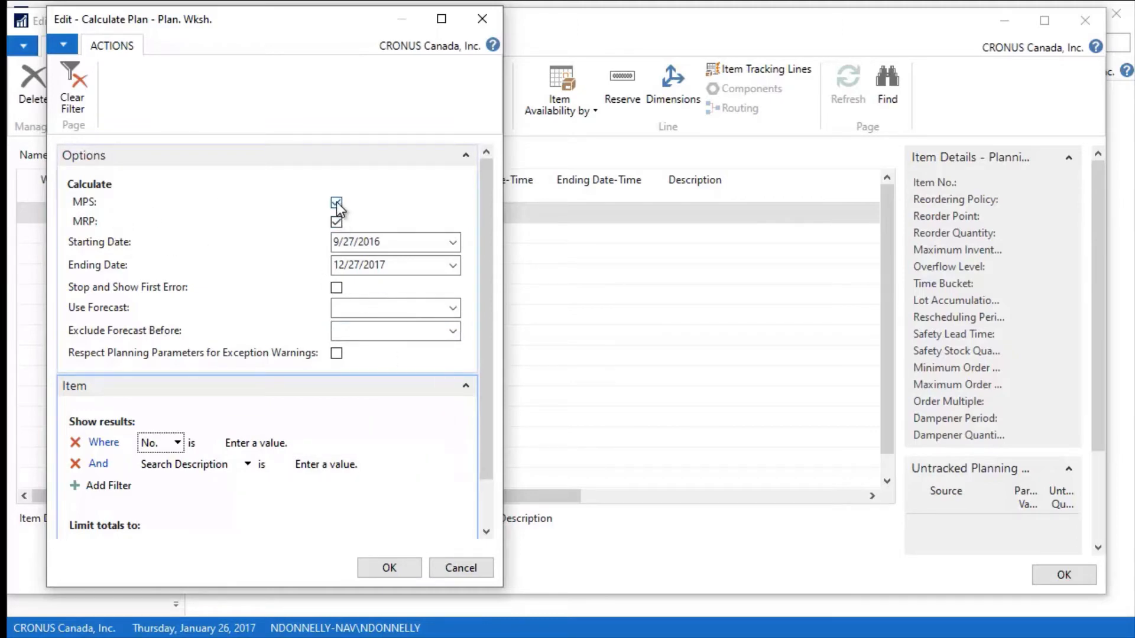
click(335, 202)
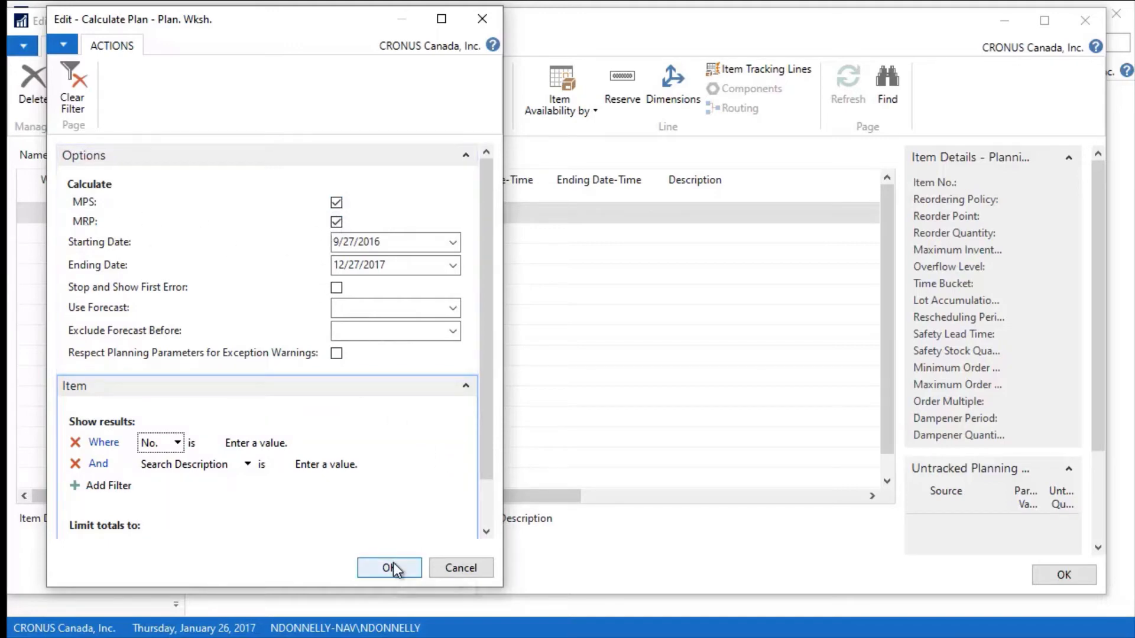
click(389, 567)
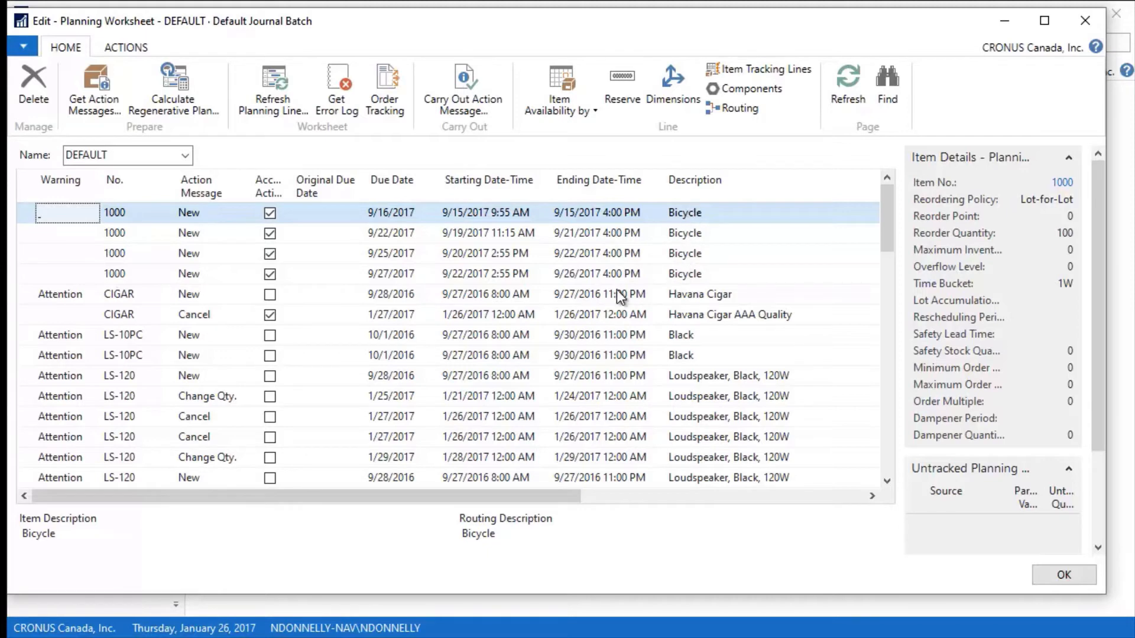
mouse_move(649, 266)
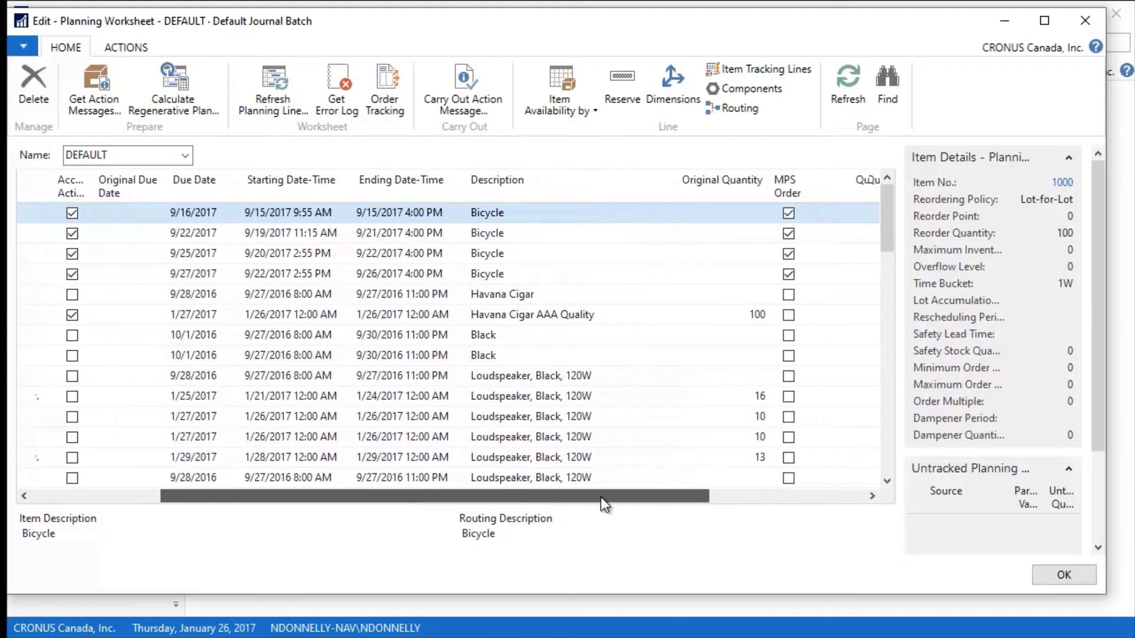
Scroll right to review the planning lines' Quantity and Ref. Order Type columns
scroll(right, 3)
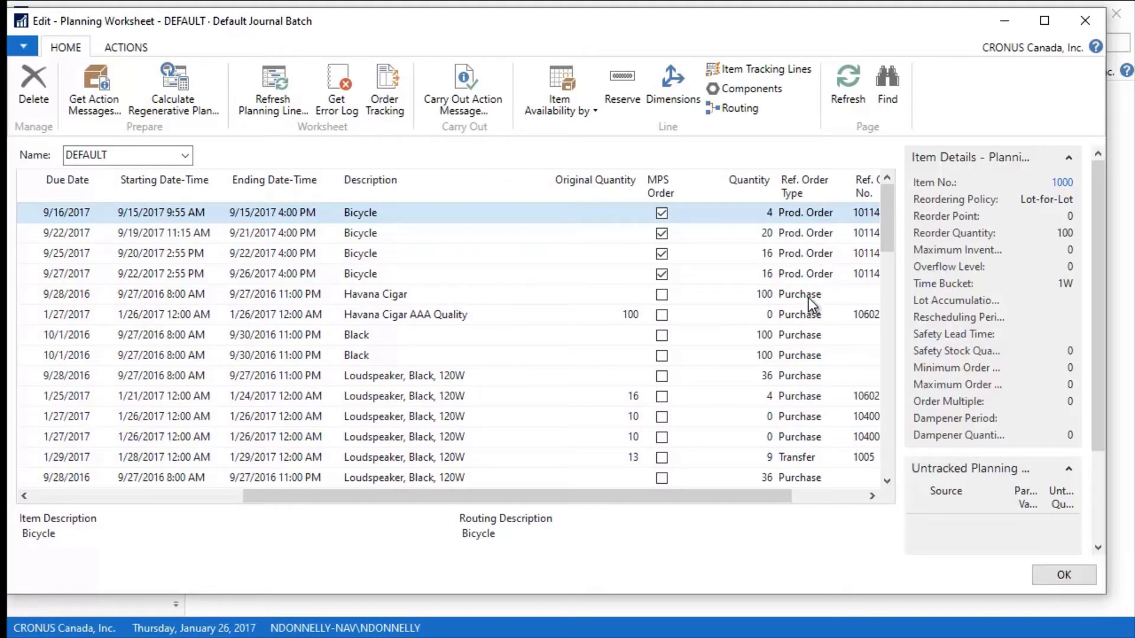
mouse_move(804, 463)
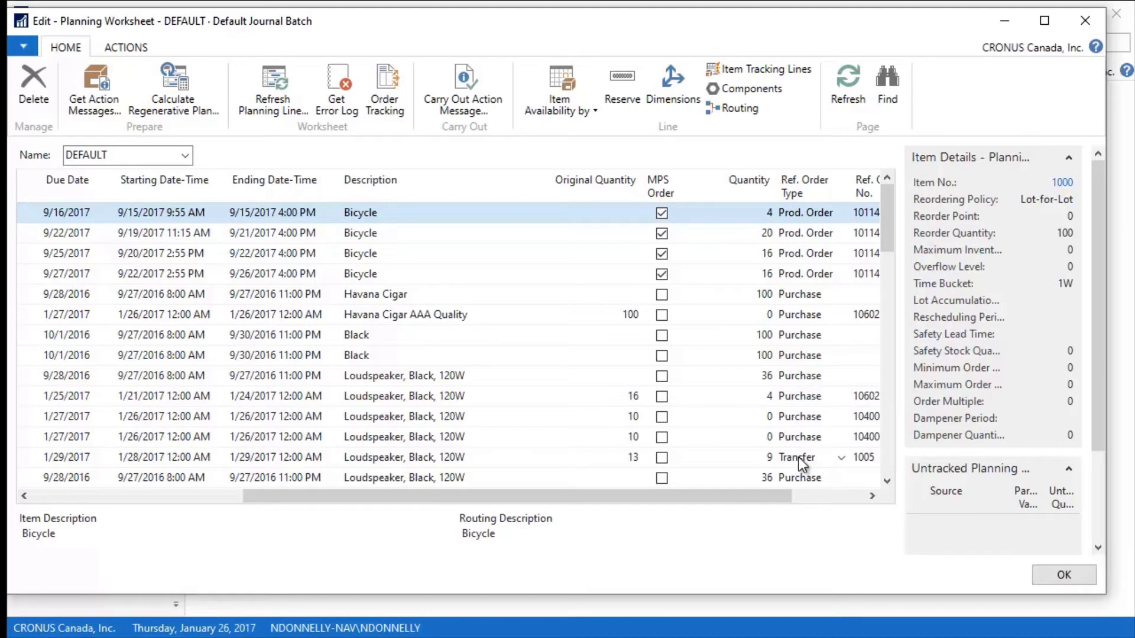
mouse_move(794, 467)
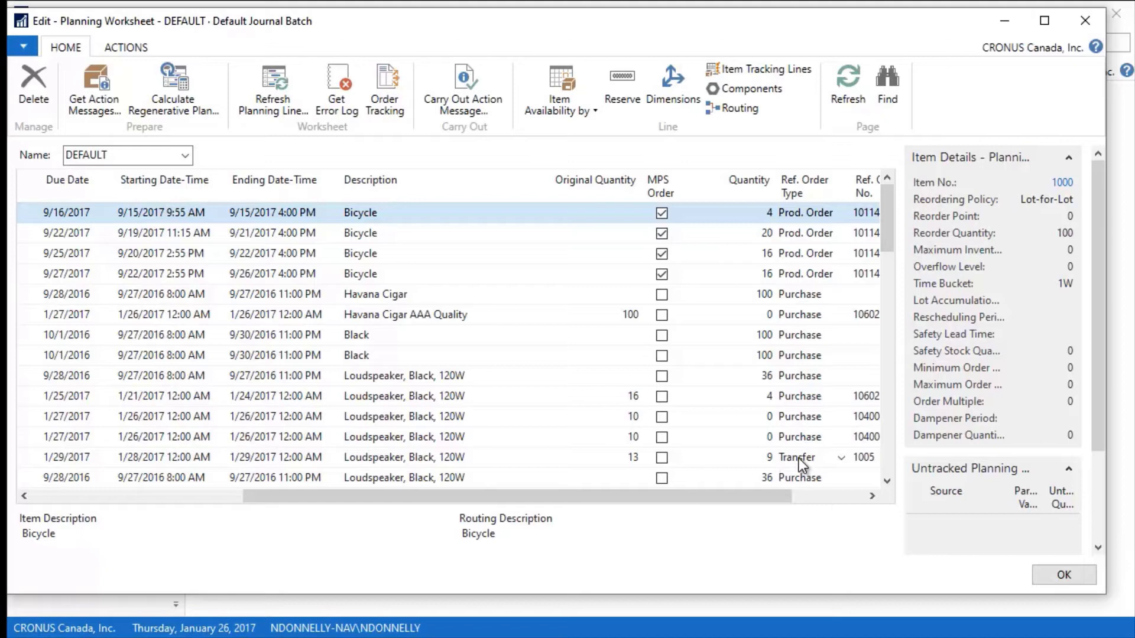
mouse_move(249, 340)
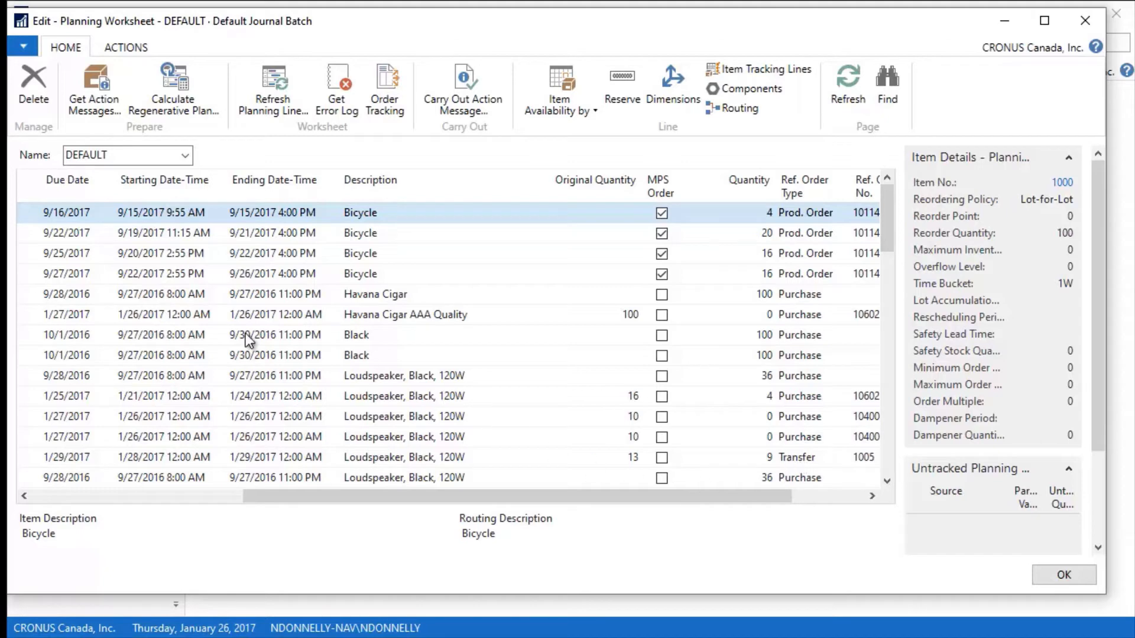
mouse_move(483, 347)
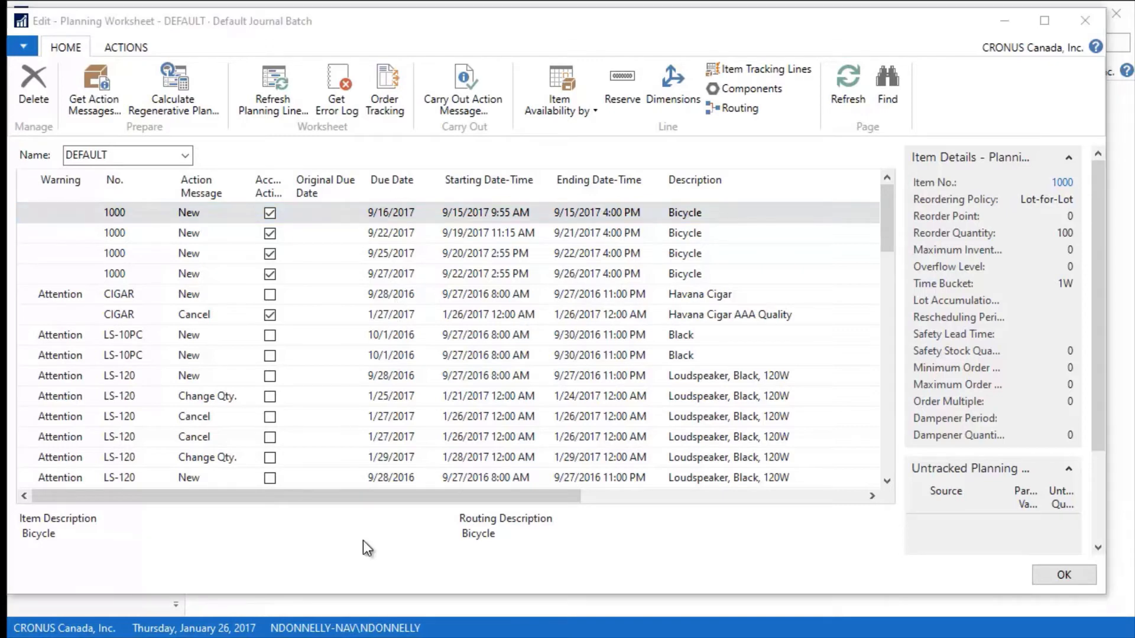
mouse_move(56, 263)
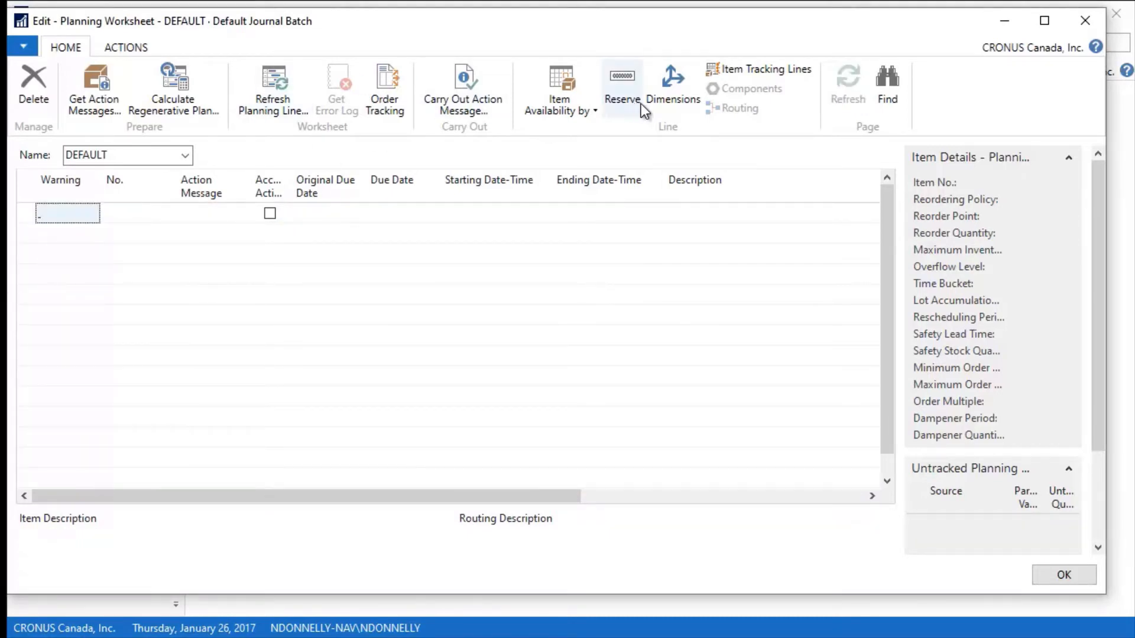
Recalculate the regenerative plan with no forecast and the No. filter set to item 1000
click(173, 86)
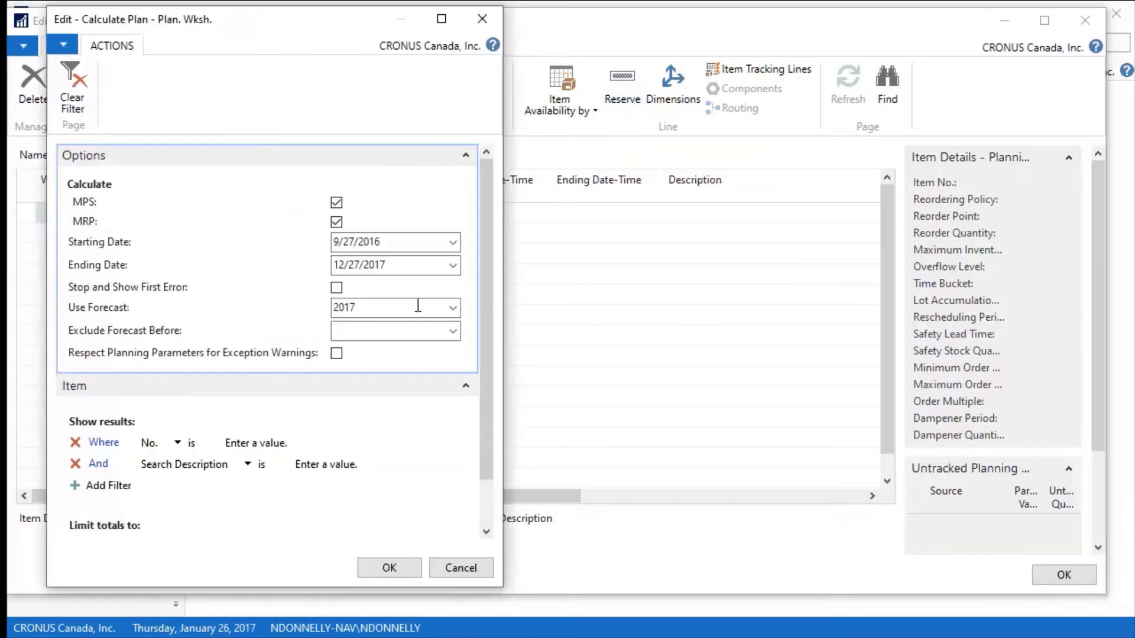
click(391, 307)
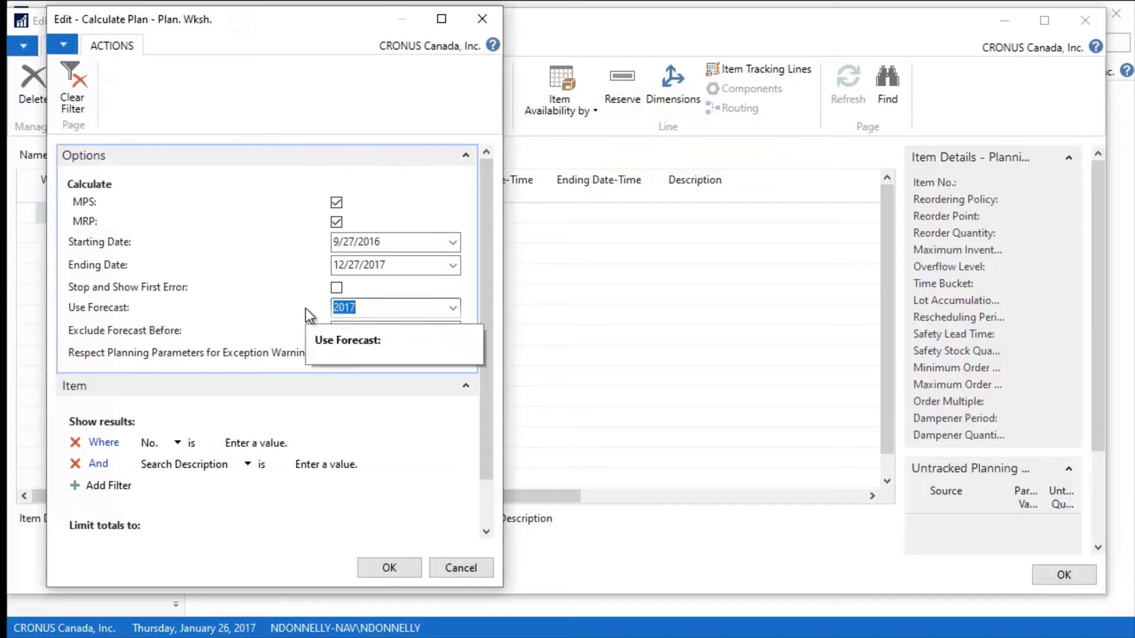
click(452, 307)
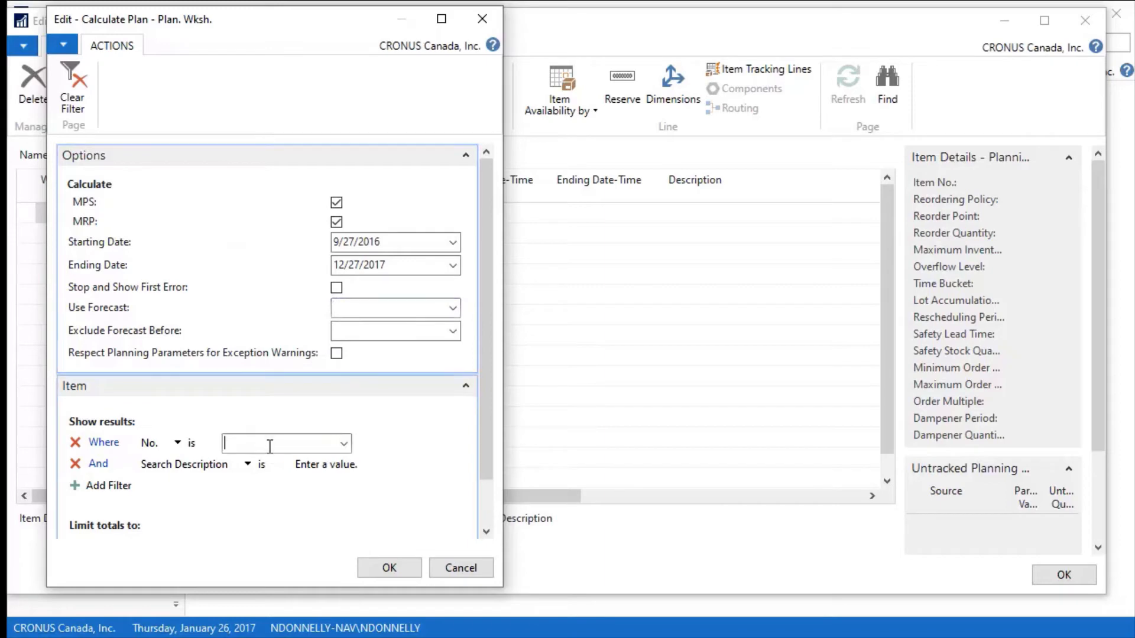
text(1000)
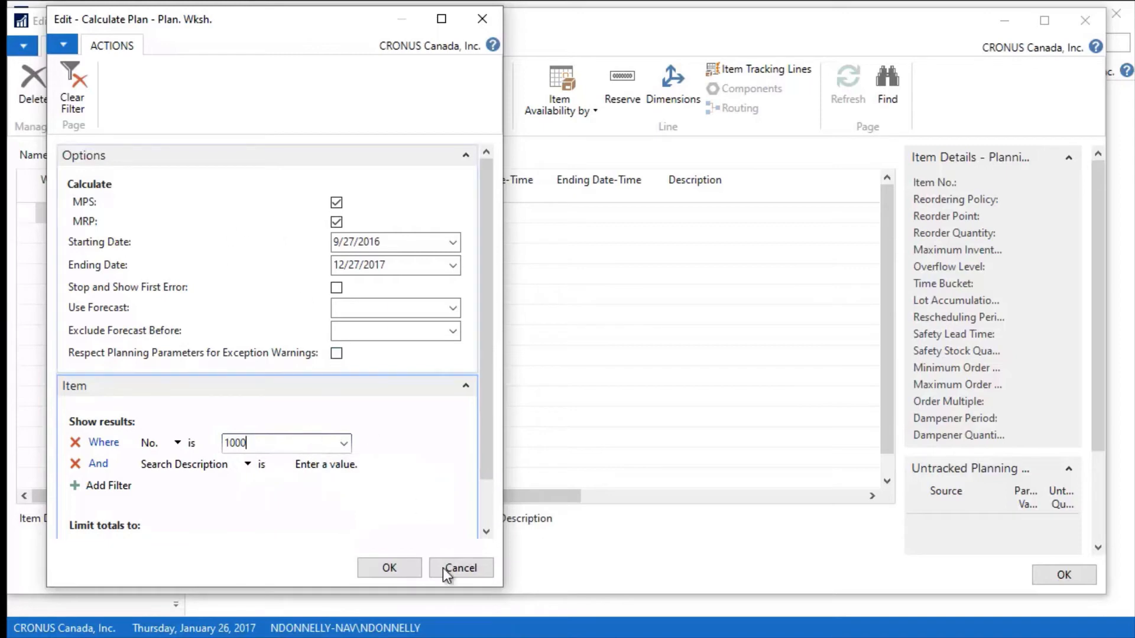
click(389, 568)
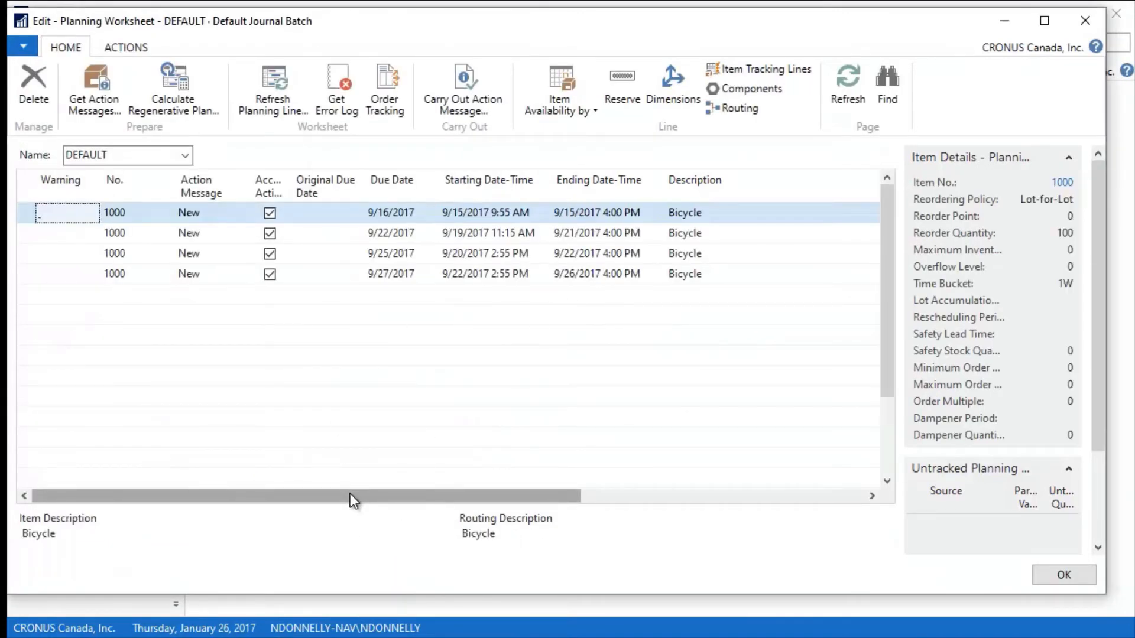
drag(353, 495, 503, 495)
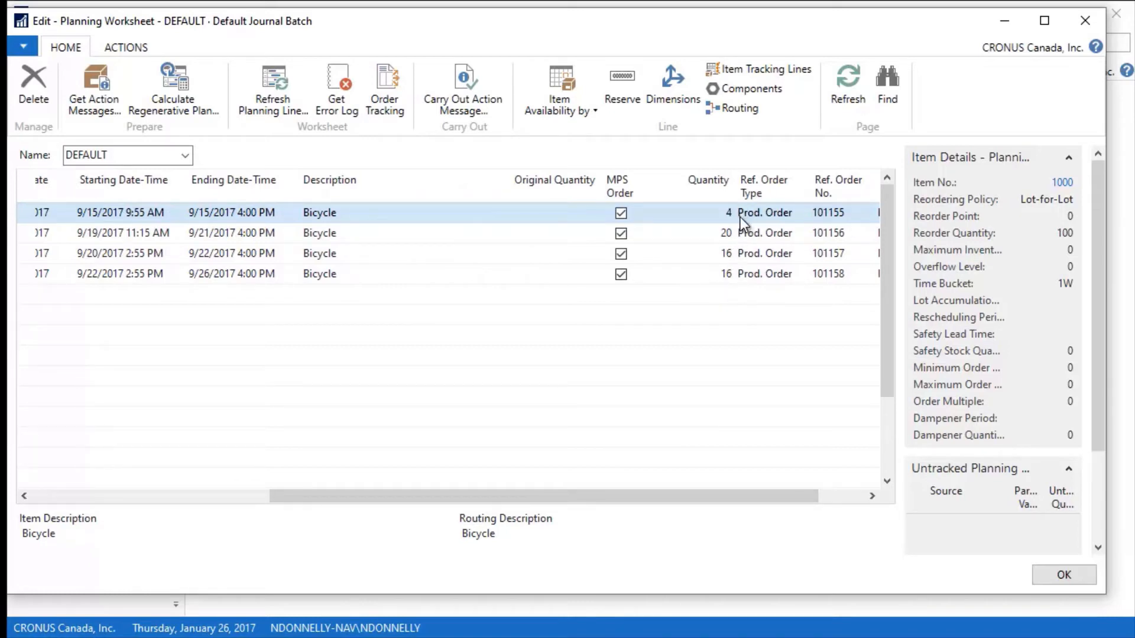
mouse_move(737, 257)
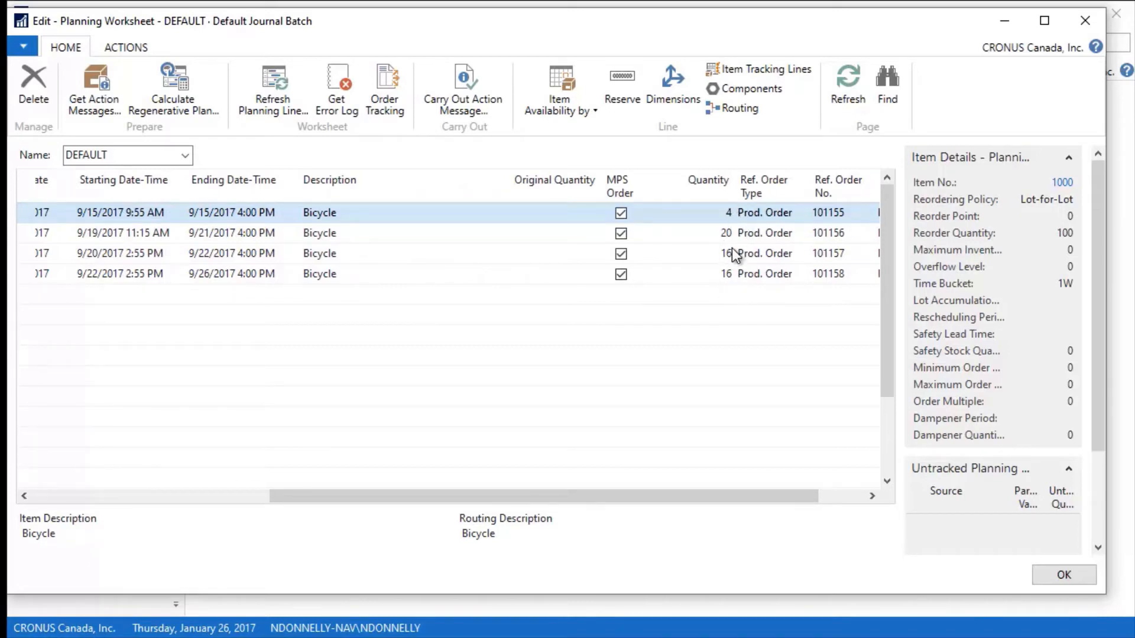
mouse_move(694, 397)
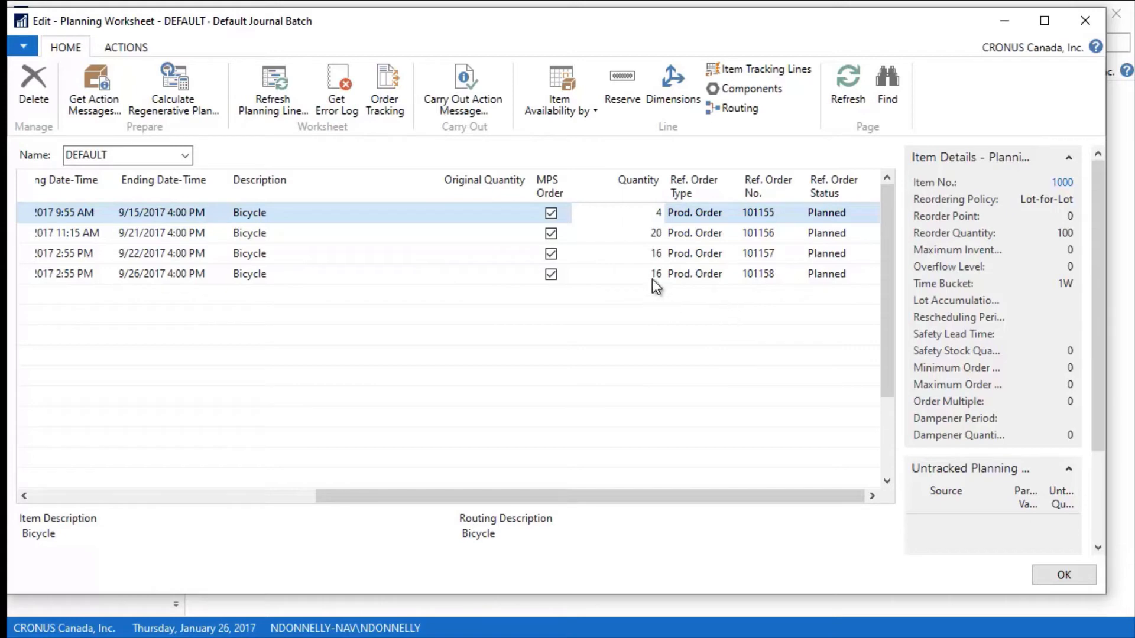
mouse_move(657, 268)
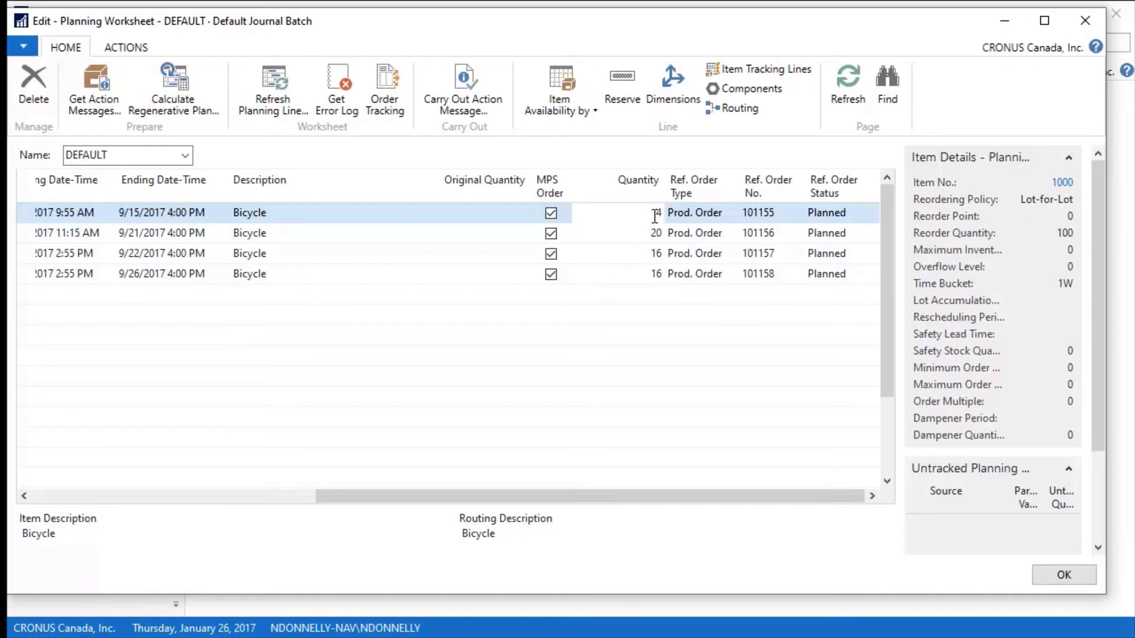
mouse_move(651, 230)
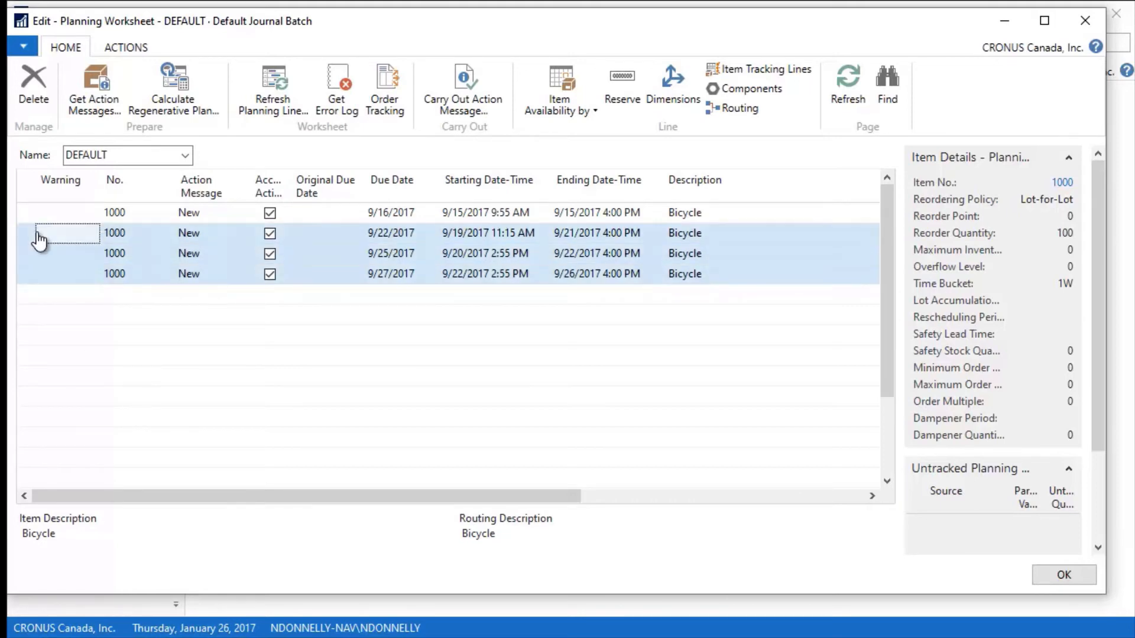
Delete the three selected Bicycle lines, keeping only the line for 4 units
right_click(68, 233)
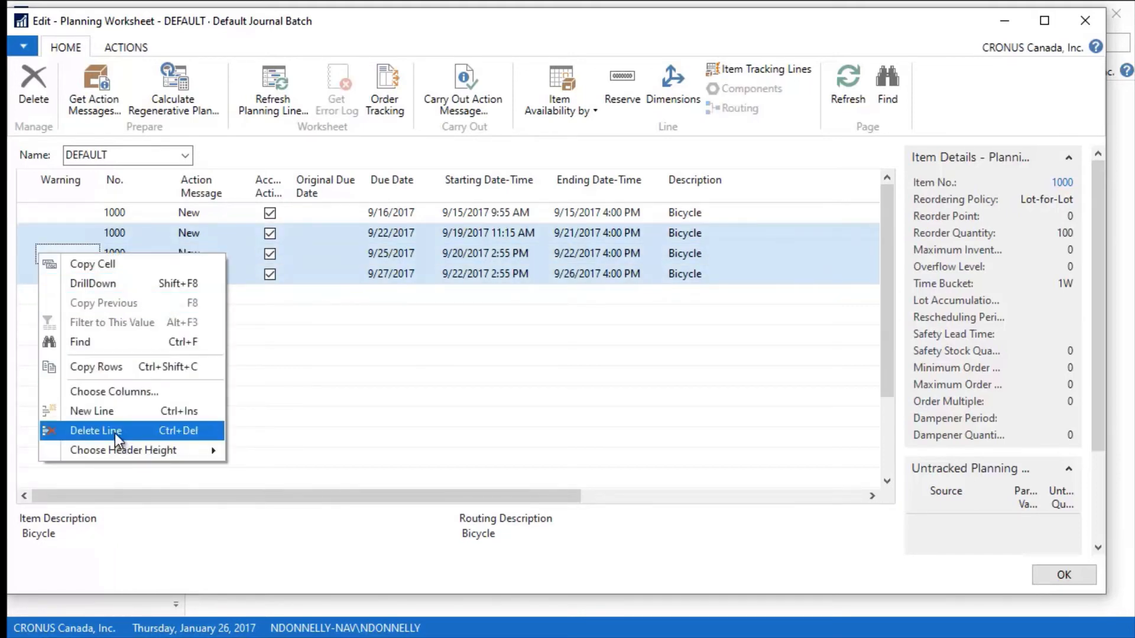
click(96, 430)
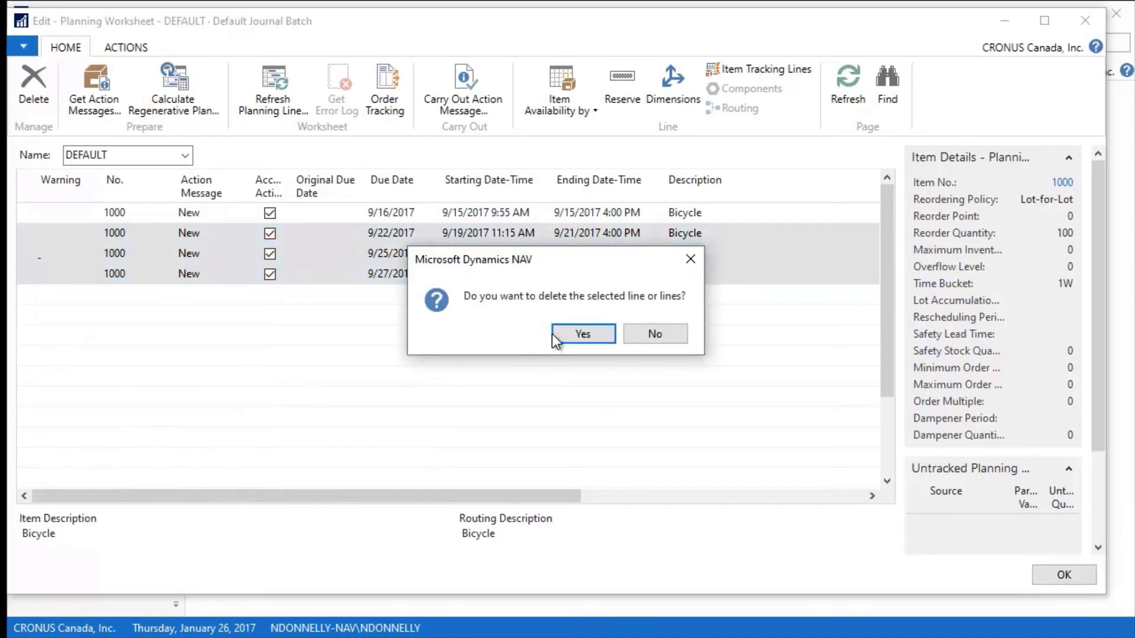
click(583, 333)
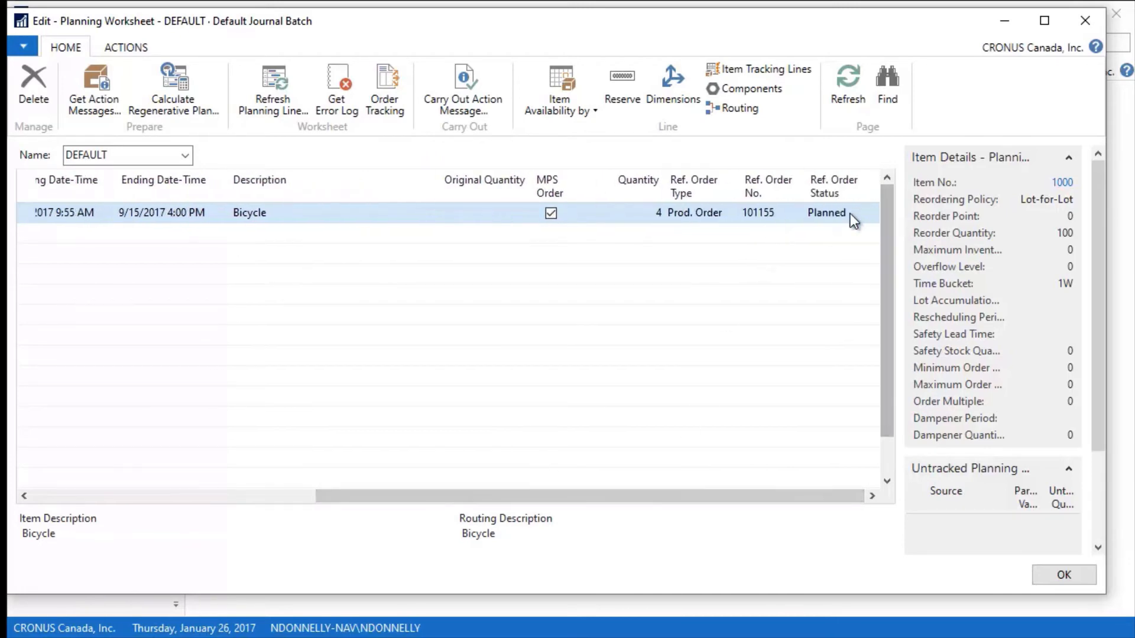
mouse_move(592, 534)
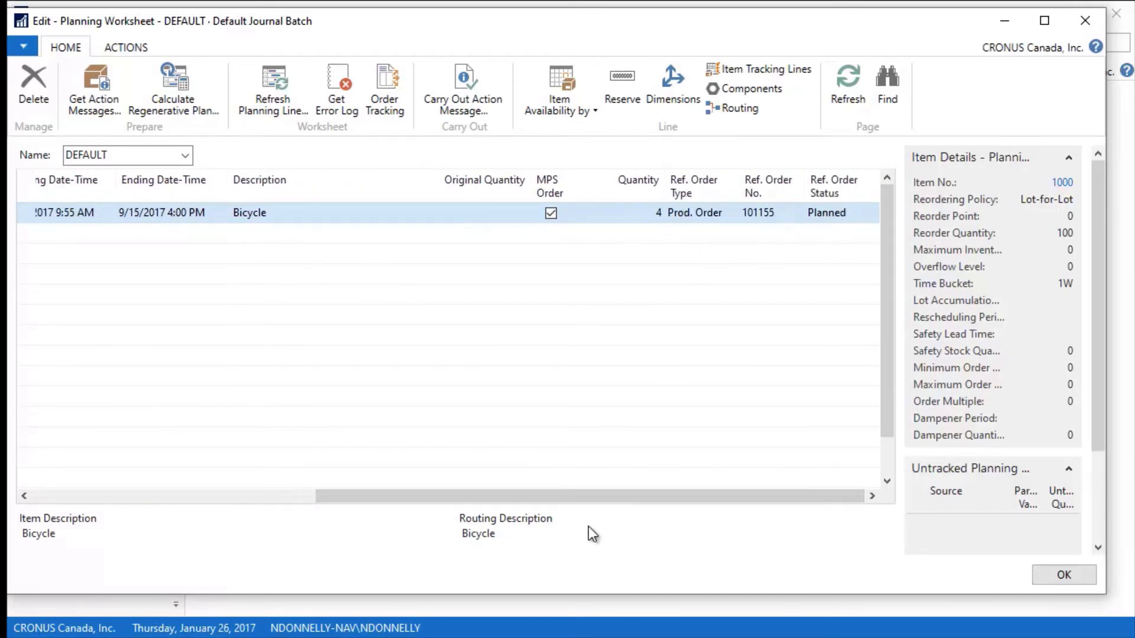
scroll(left, 3)
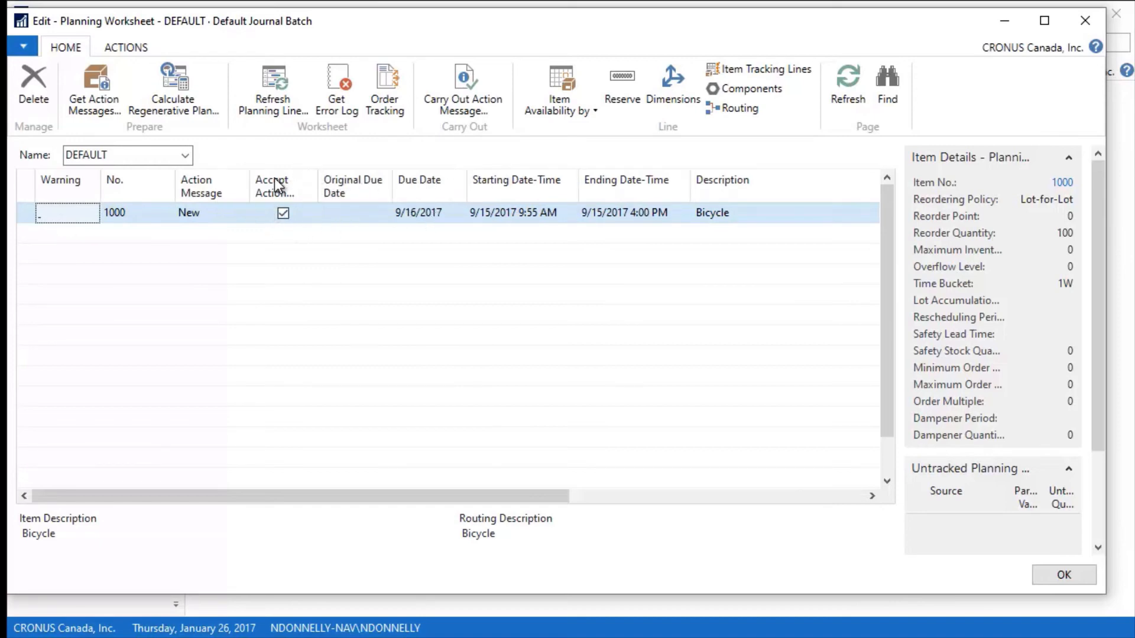
click(419, 211)
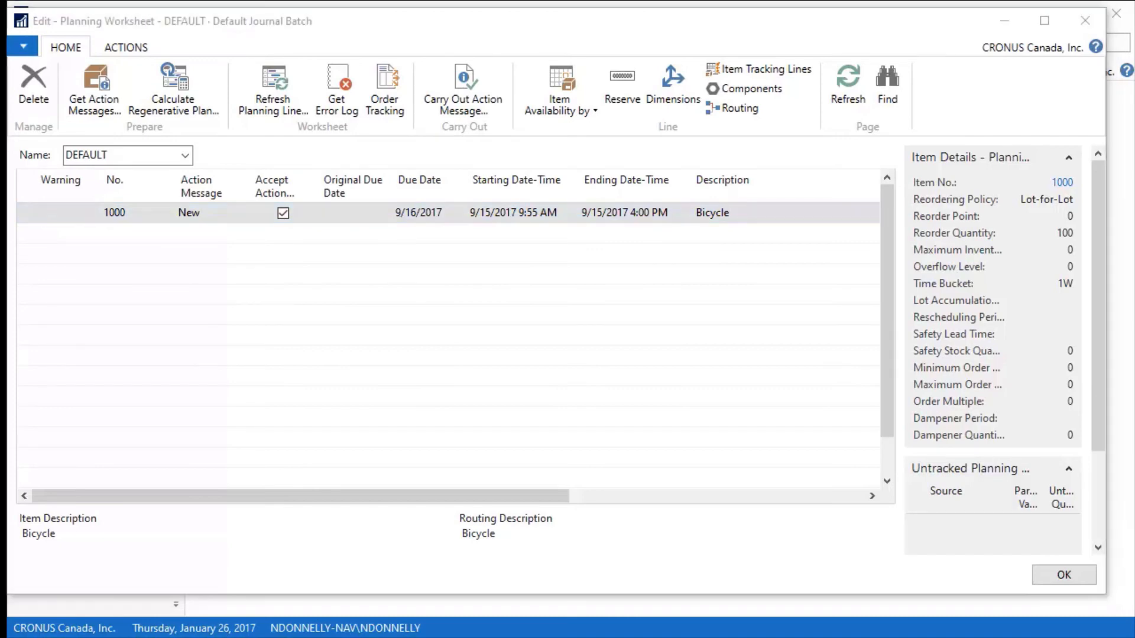
mouse_move(389, 228)
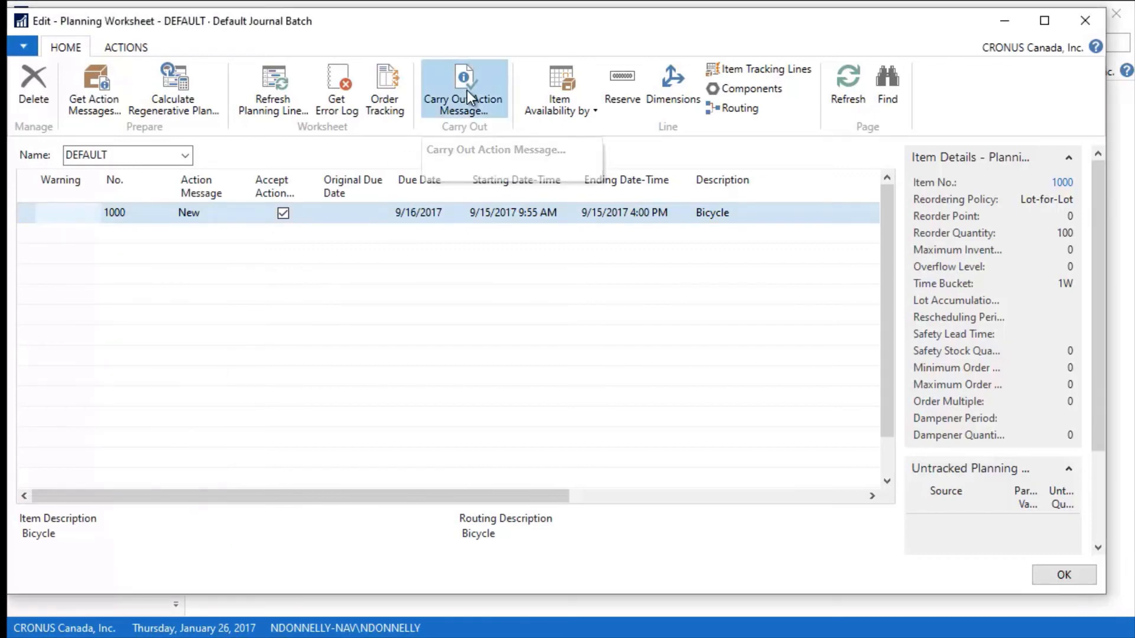
Carry out the action message as a Firm Planned production order
click(463, 86)
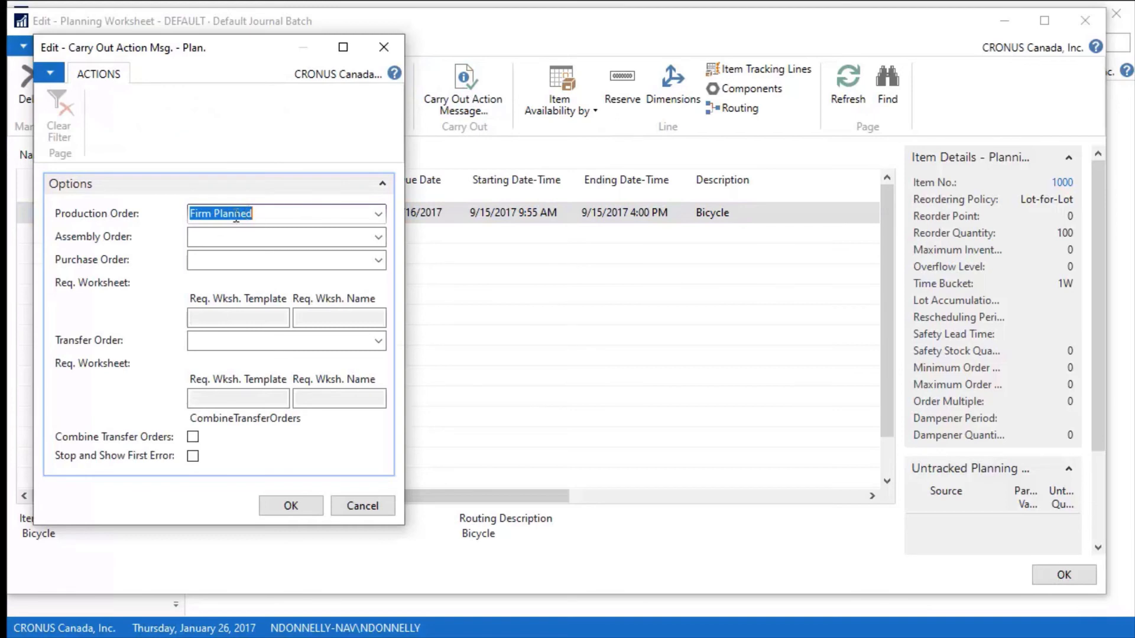
click(377, 214)
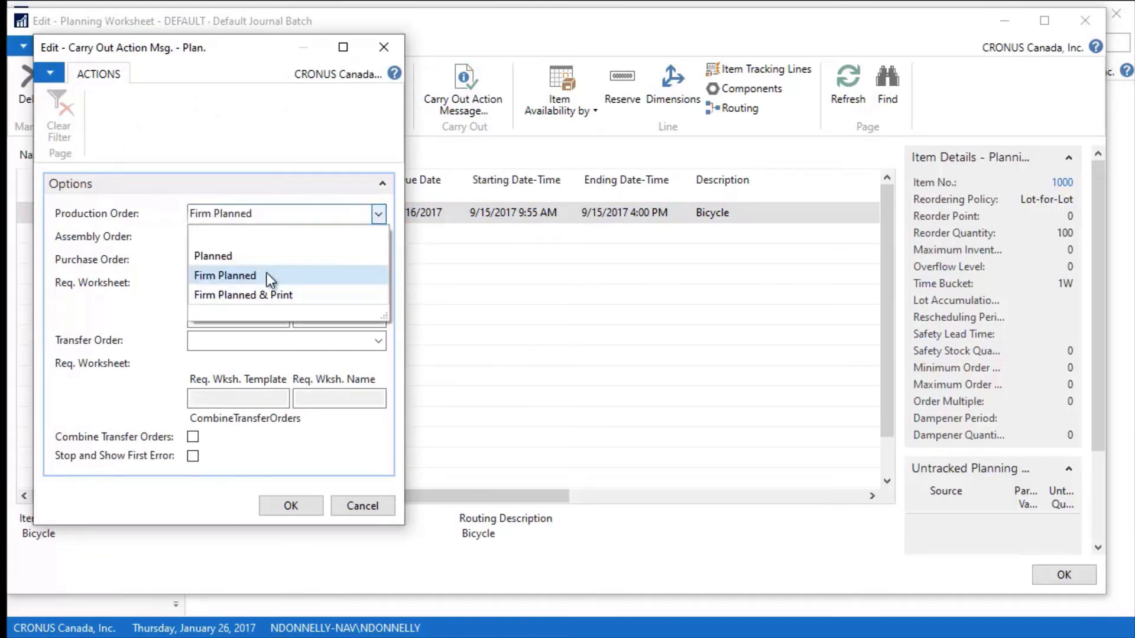
mouse_move(232, 300)
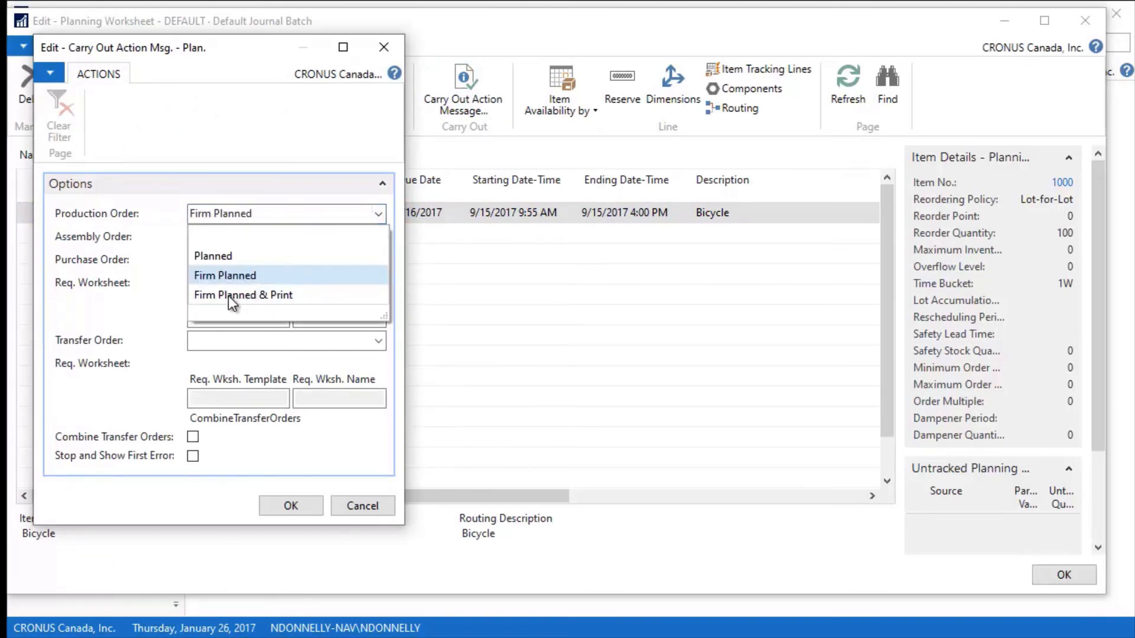
mouse_move(335, 356)
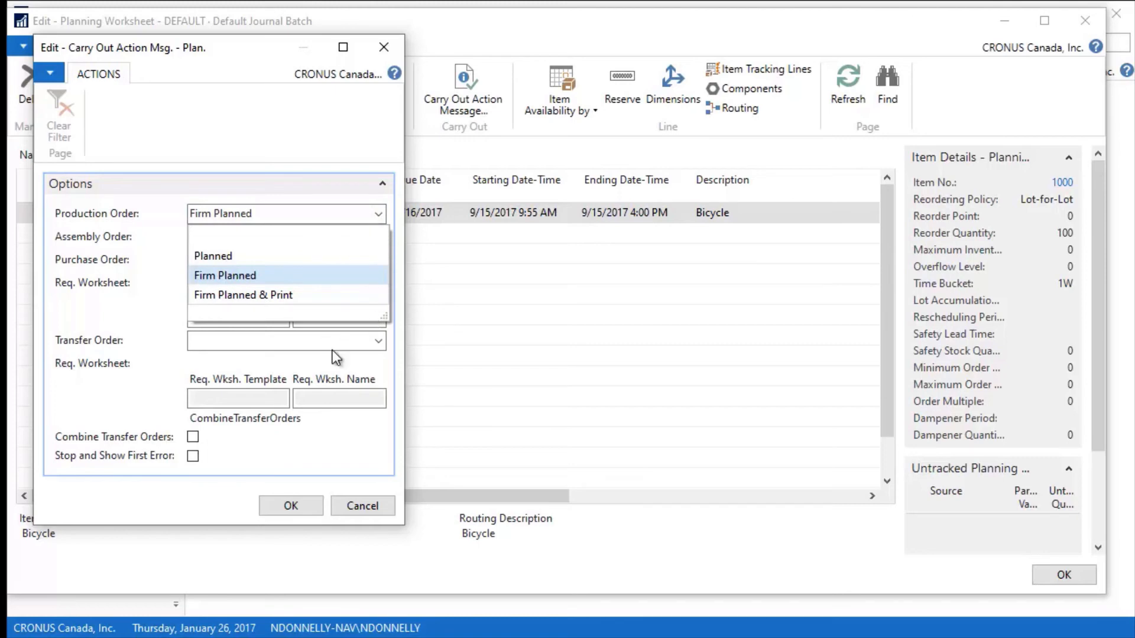
click(224, 275)
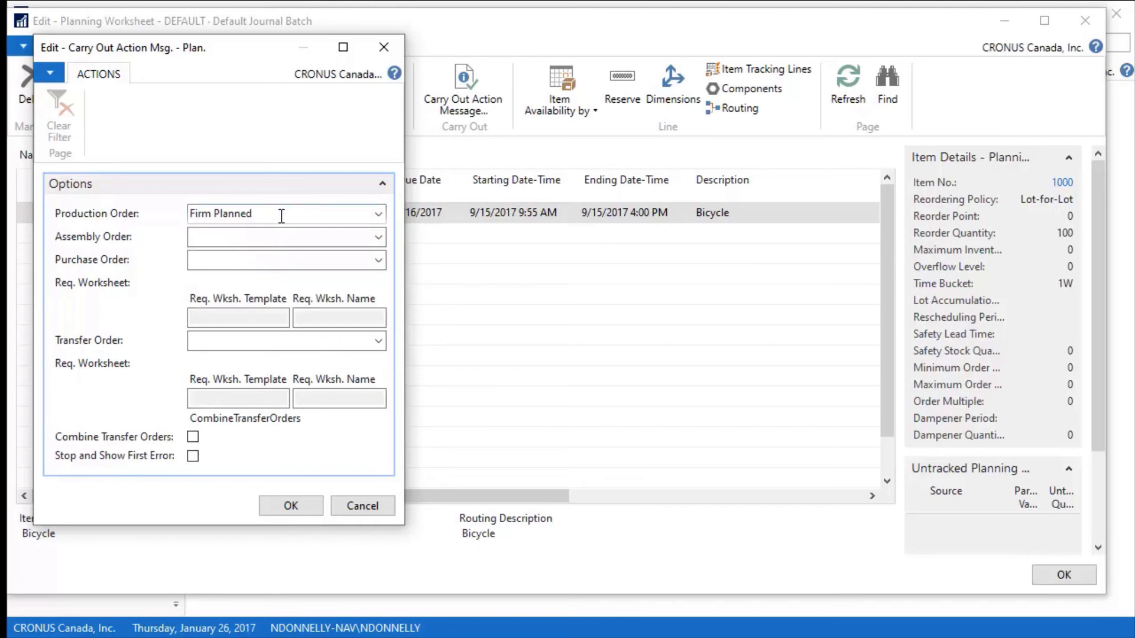
mouse_move(214, 494)
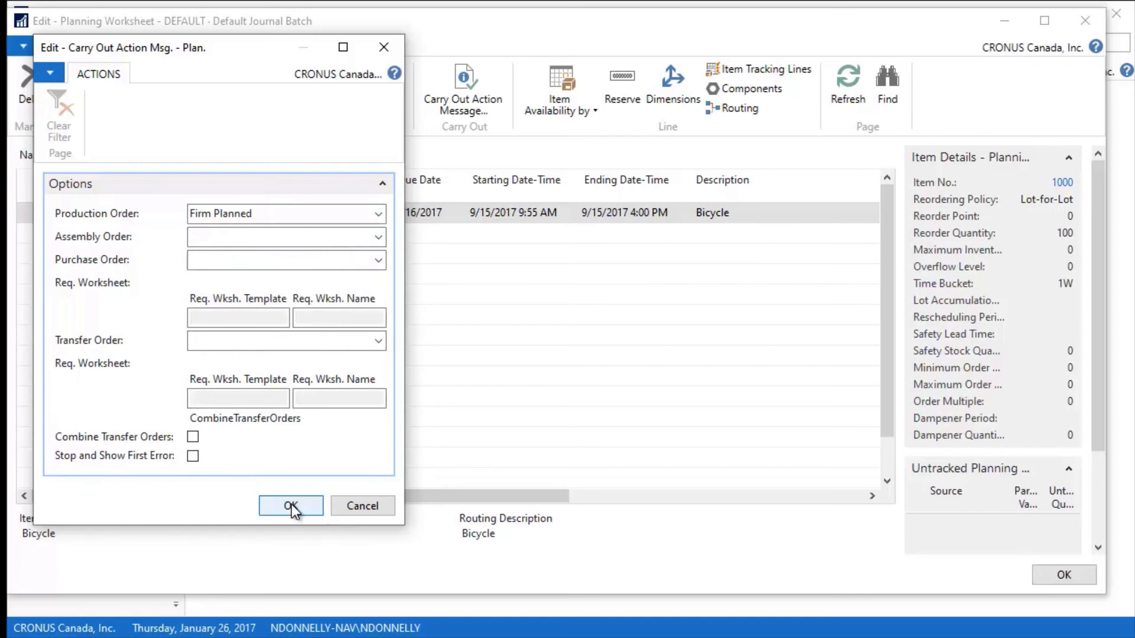
click(290, 505)
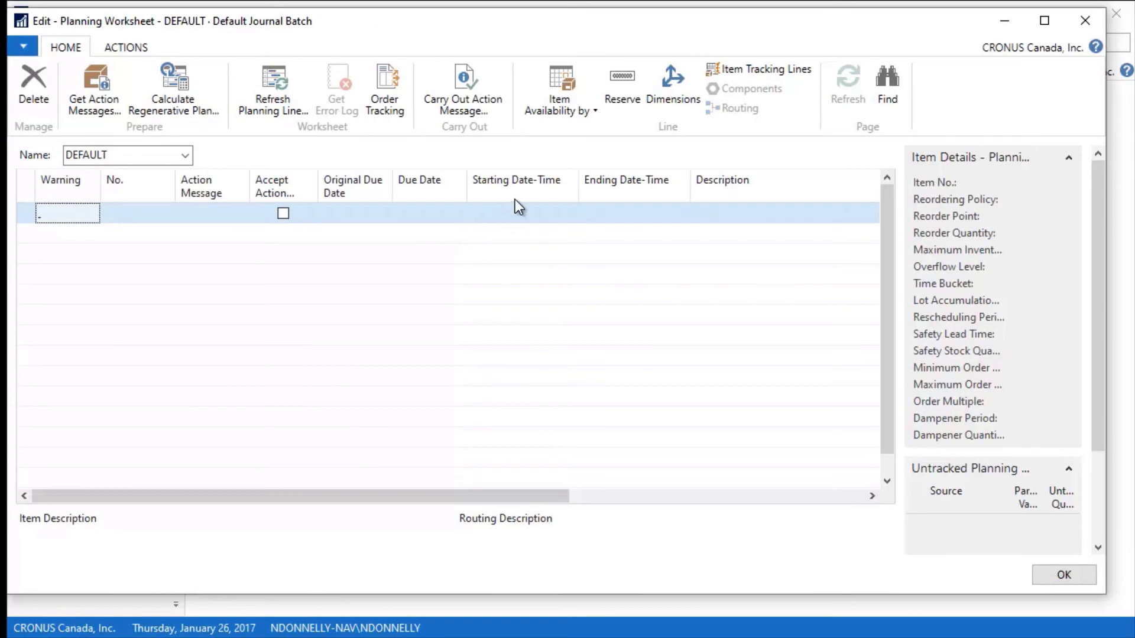
mouse_move(1095, 42)
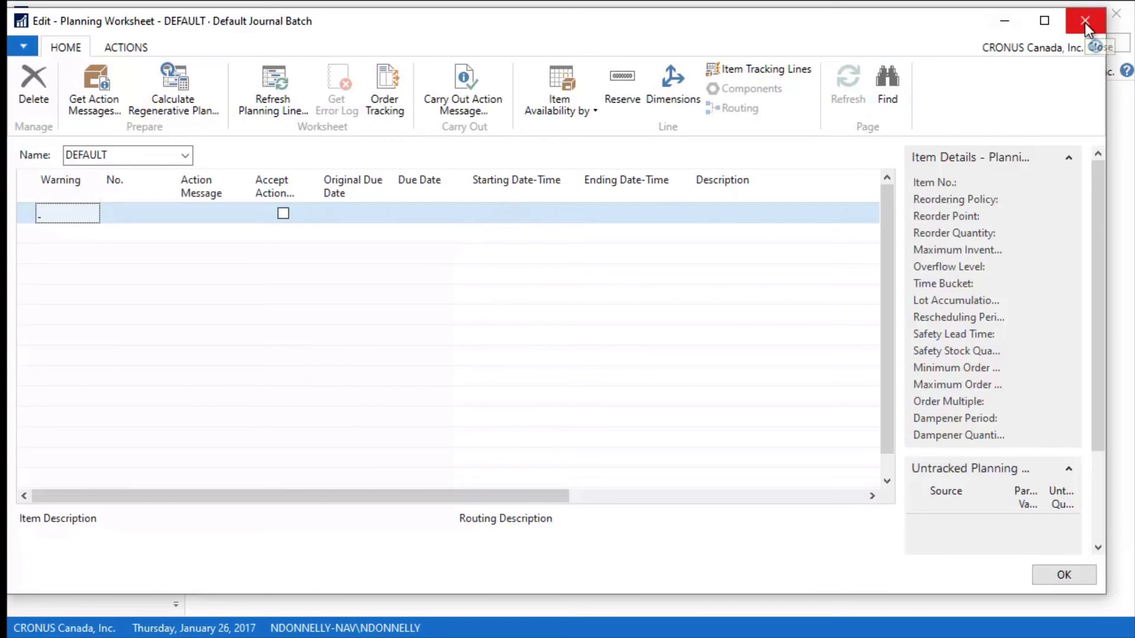
Close the worksheet and go to the Items list to reach item 1000 Bicycle
click(1085, 20)
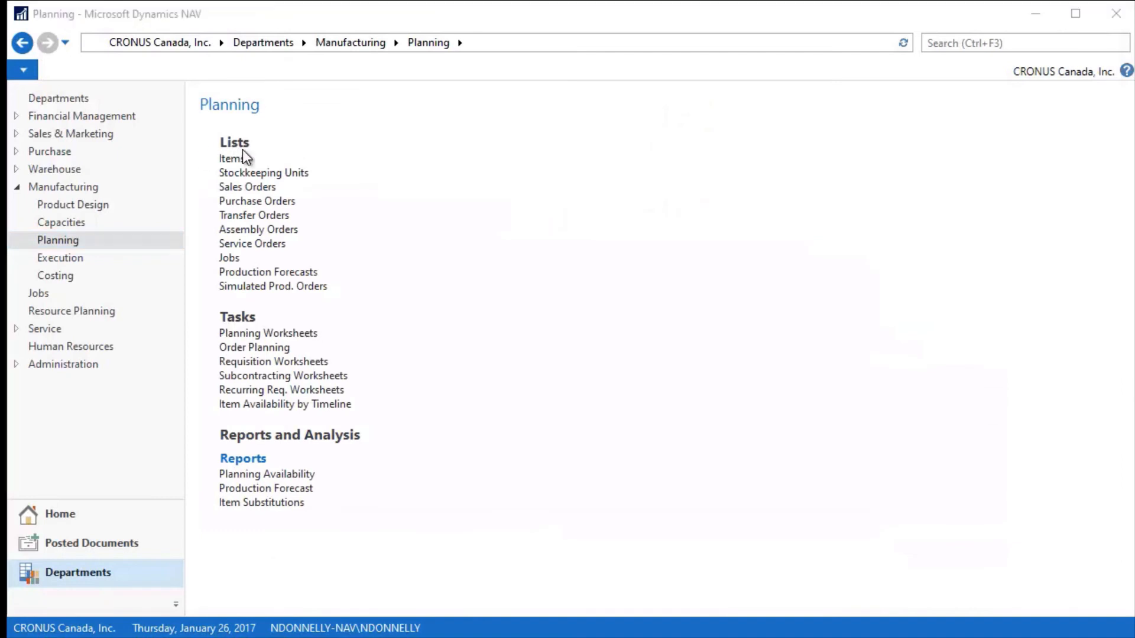
mouse_move(231, 158)
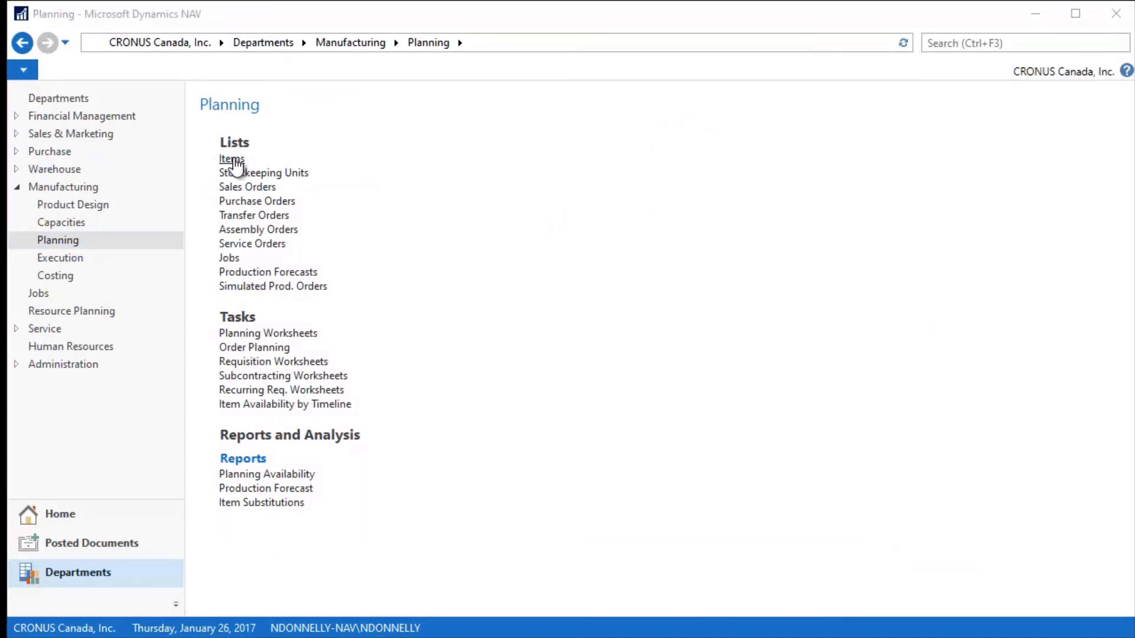
click(232, 158)
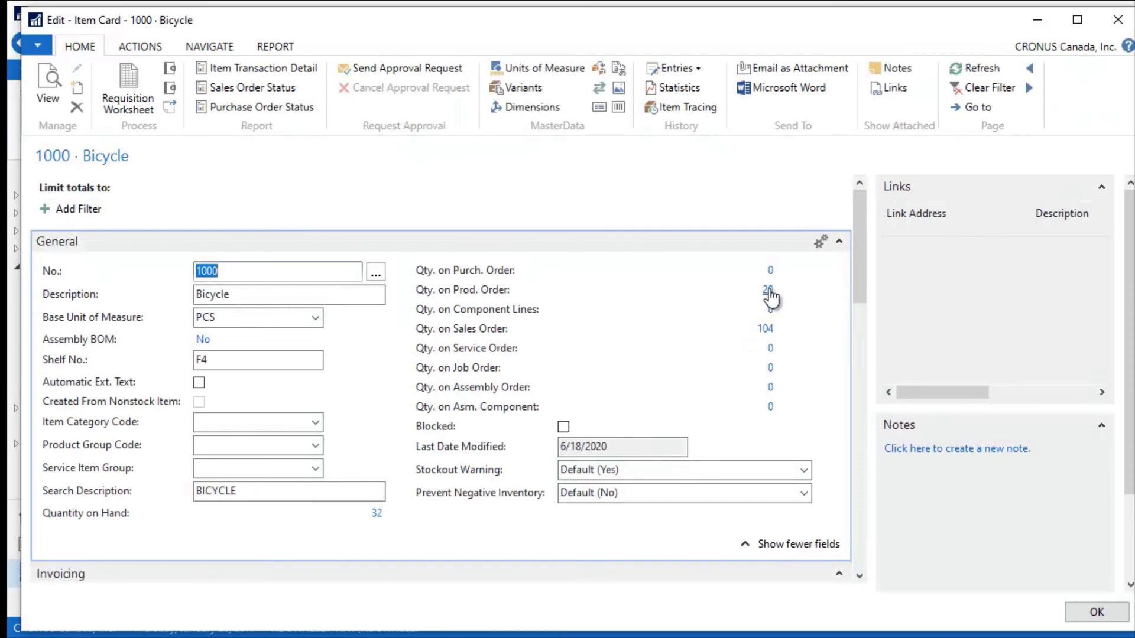
From Qty. on Prod. Order, open firm planned production order 101001 for 4 Bicycles
click(769, 290)
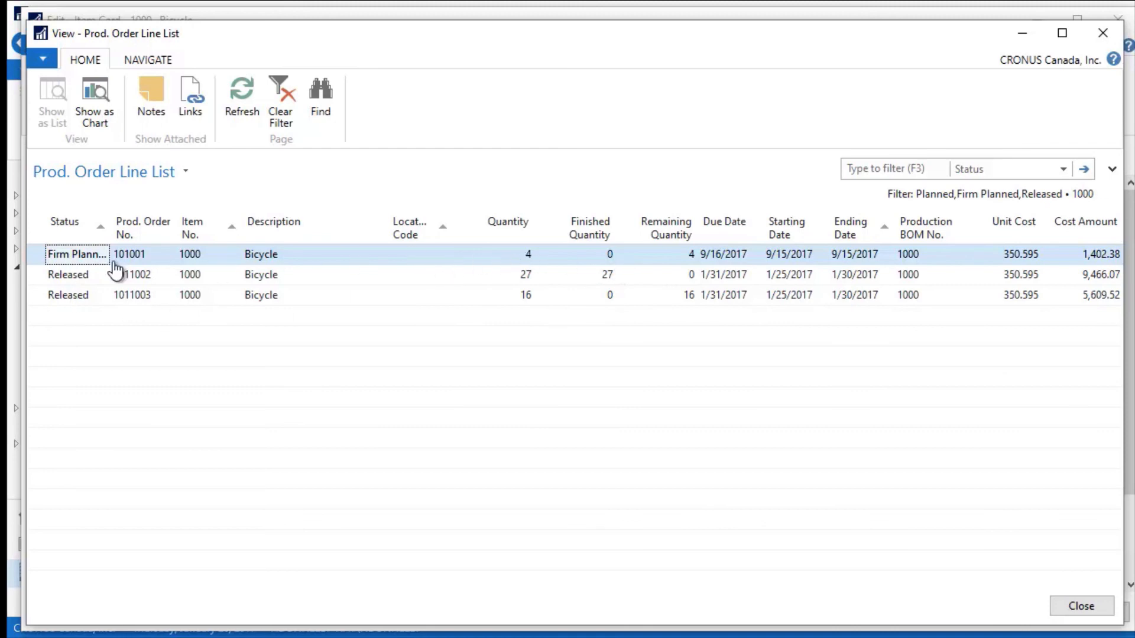
click(146, 60)
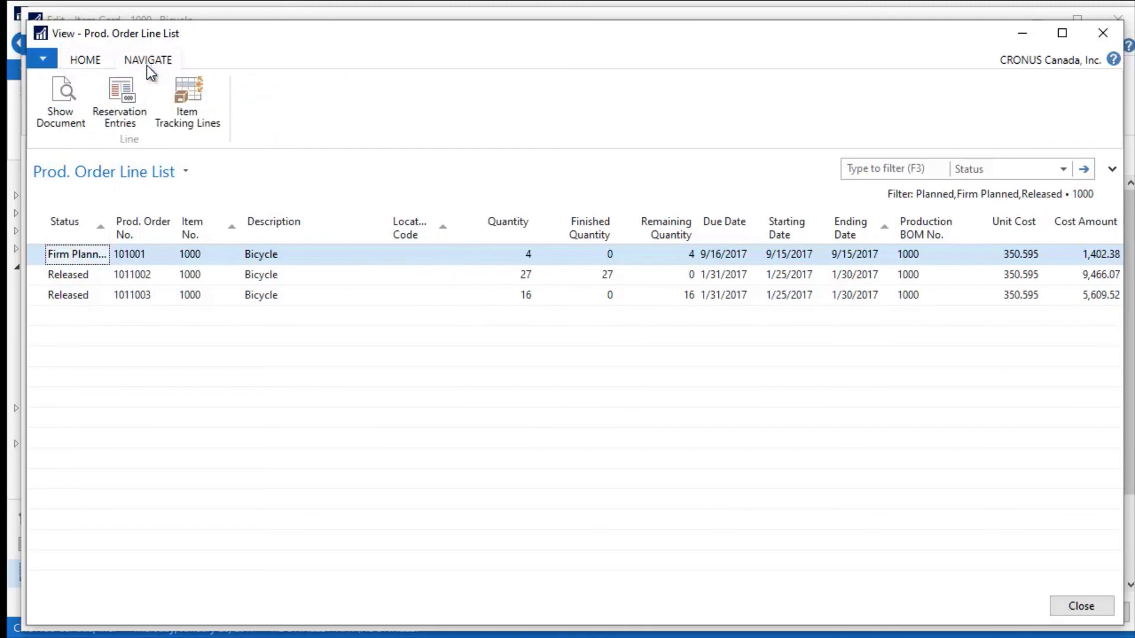
double_click(130, 254)
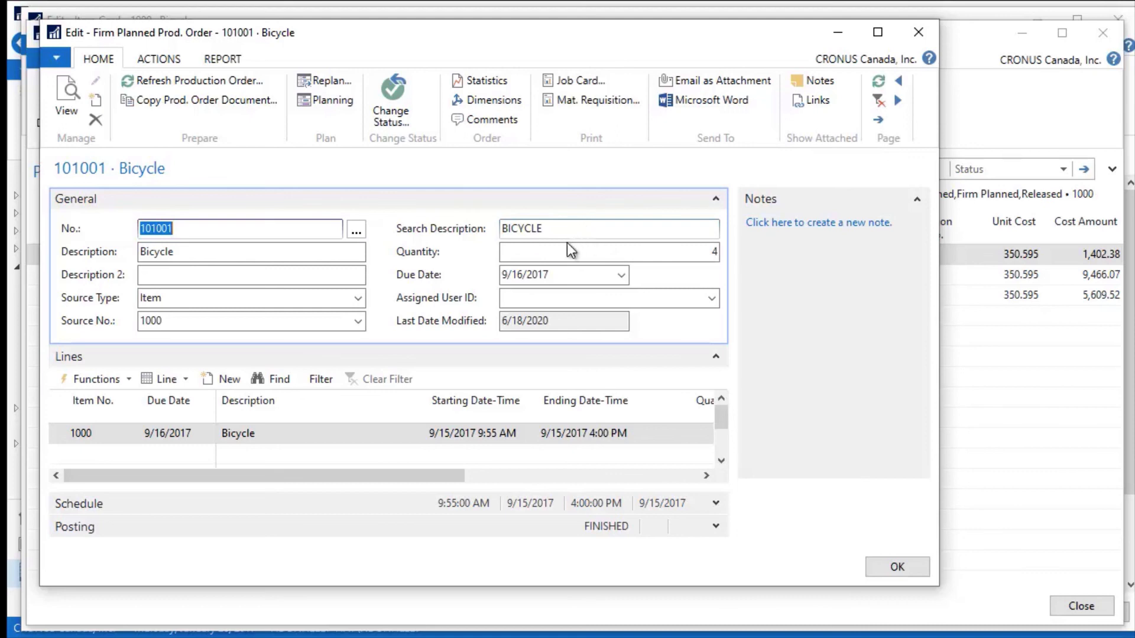
mouse_move(553, 242)
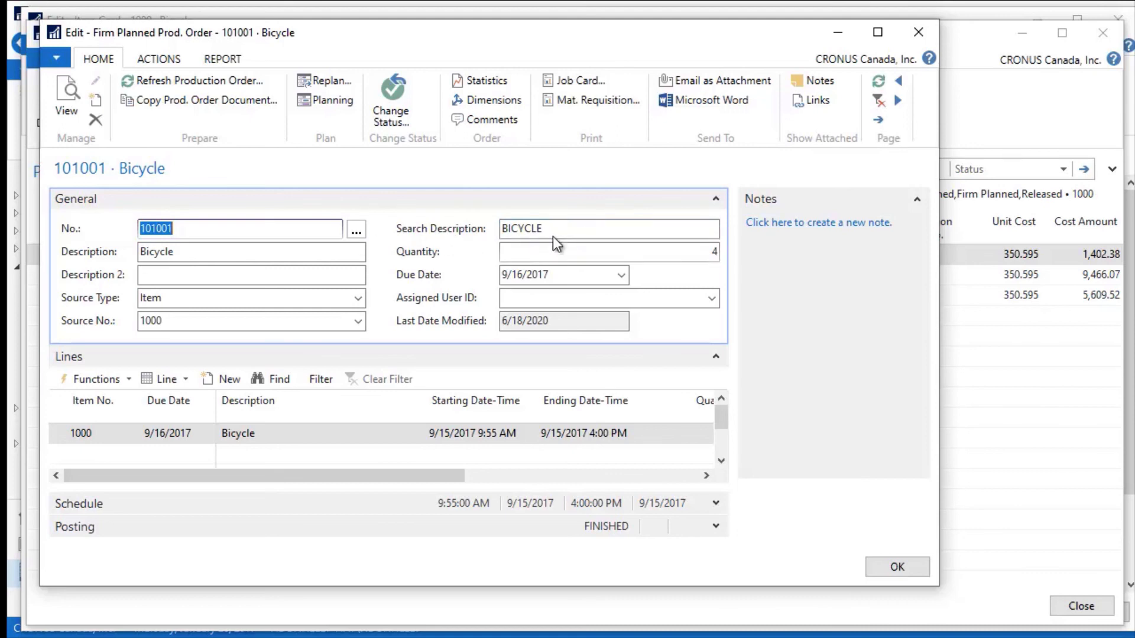